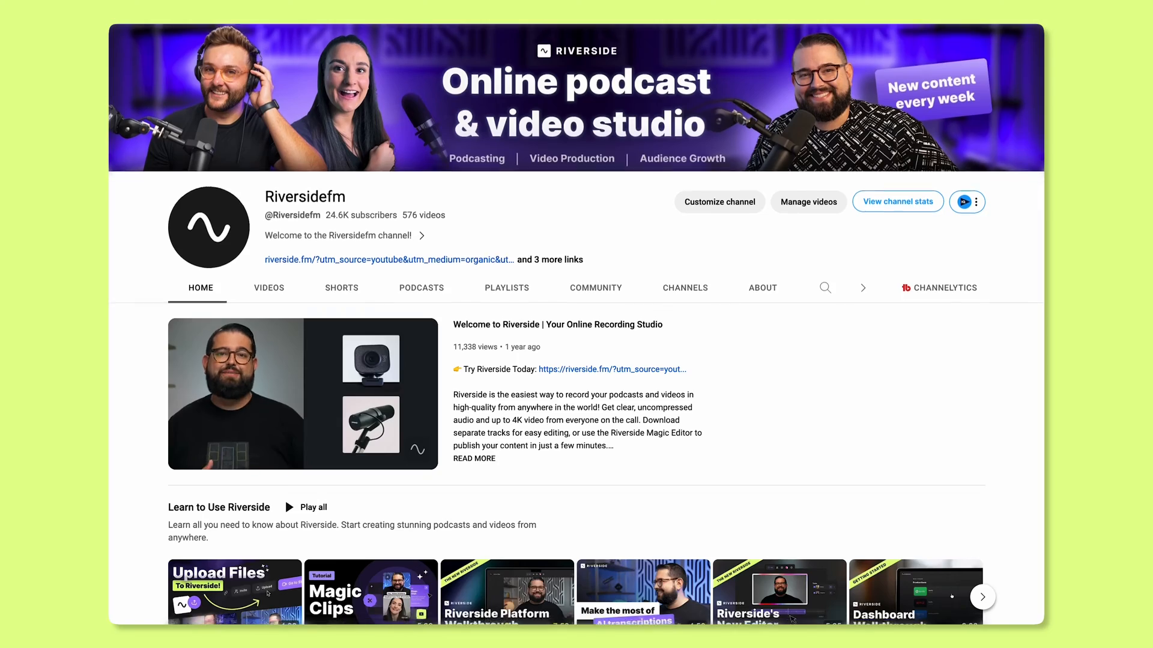
- Generate Magic Clips for the Imposter Syndrome recording and open the first clip in the editor
scroll("down", 3)
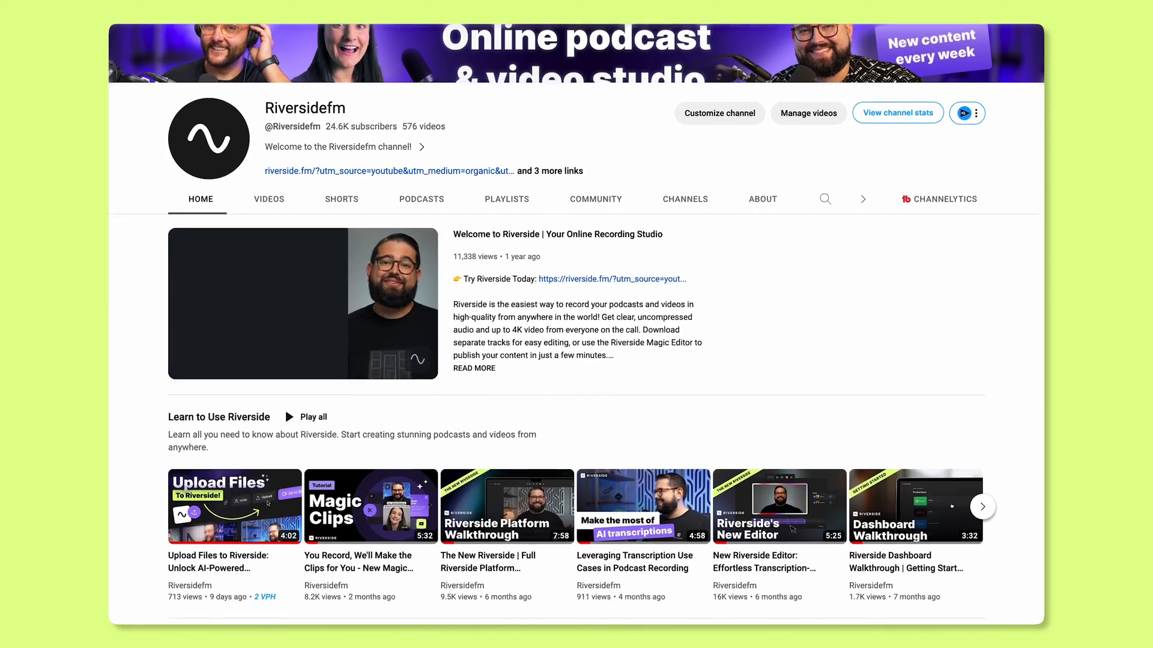
scroll("down", 3)
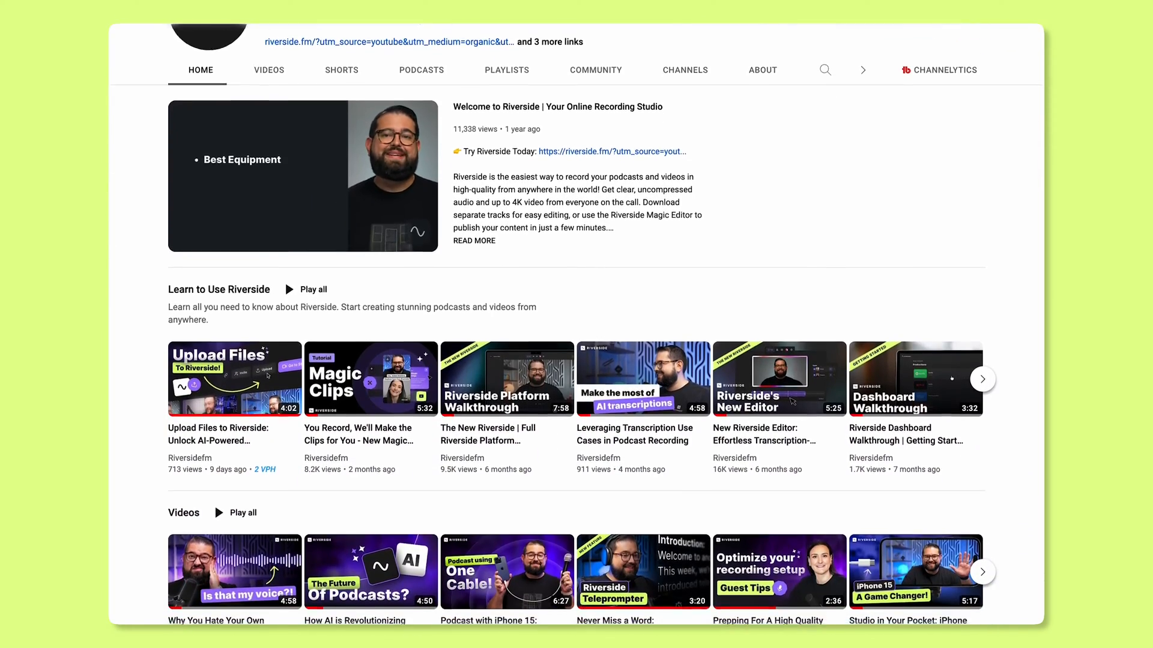
scroll("down", 3)
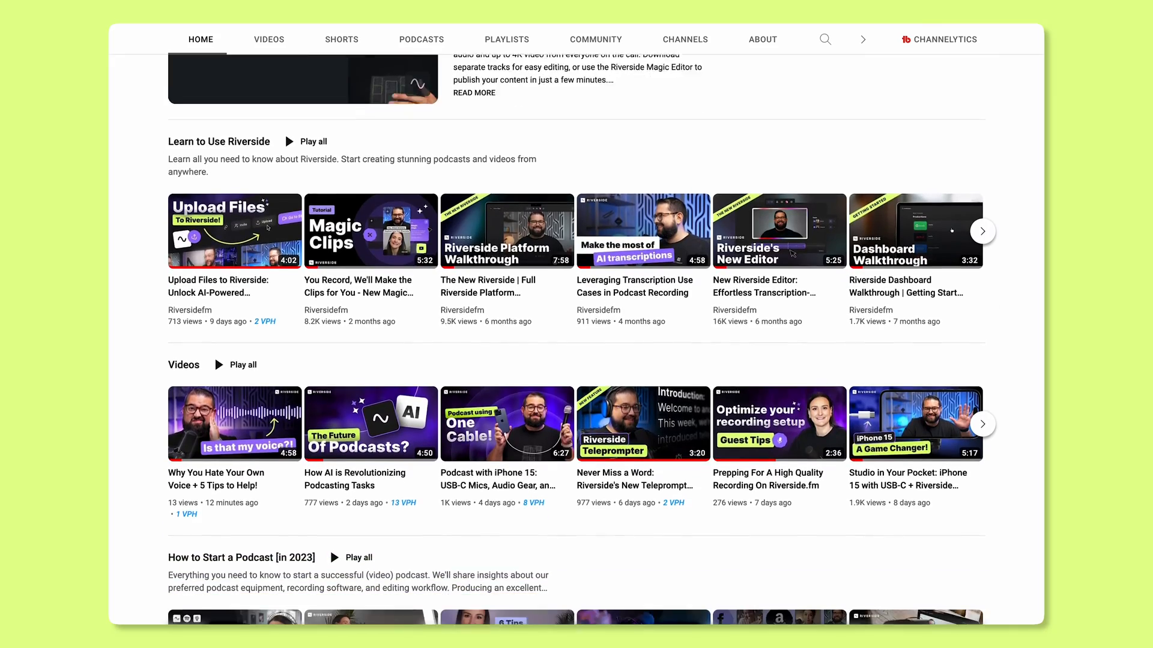
scroll("down", 3)
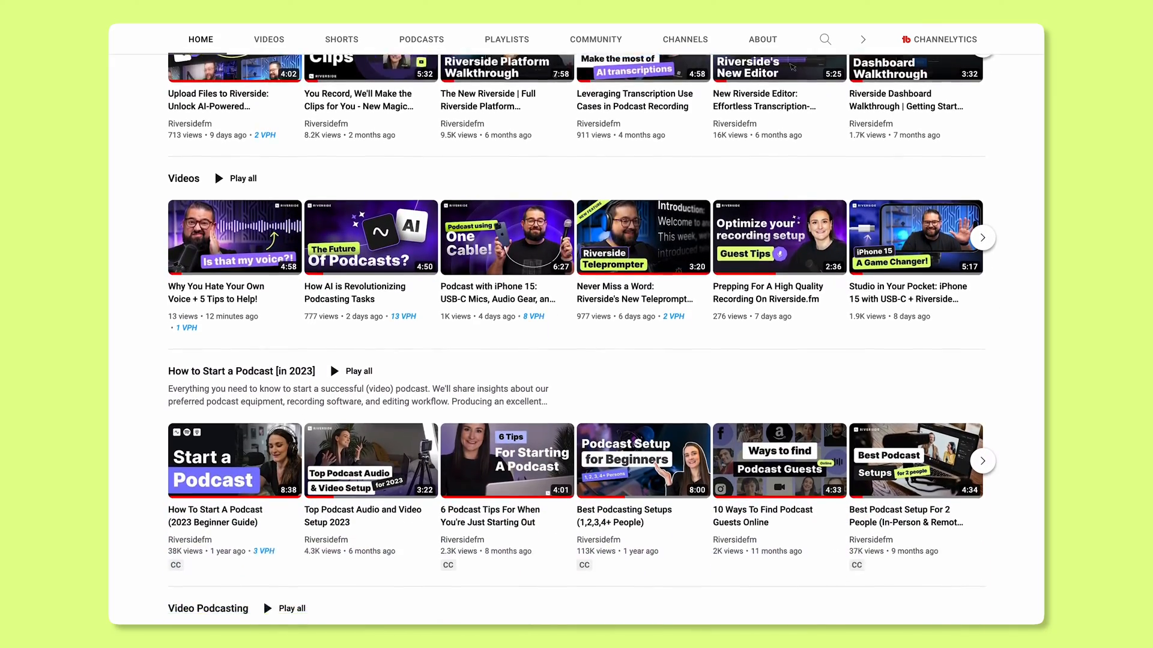
scroll("down", 3)
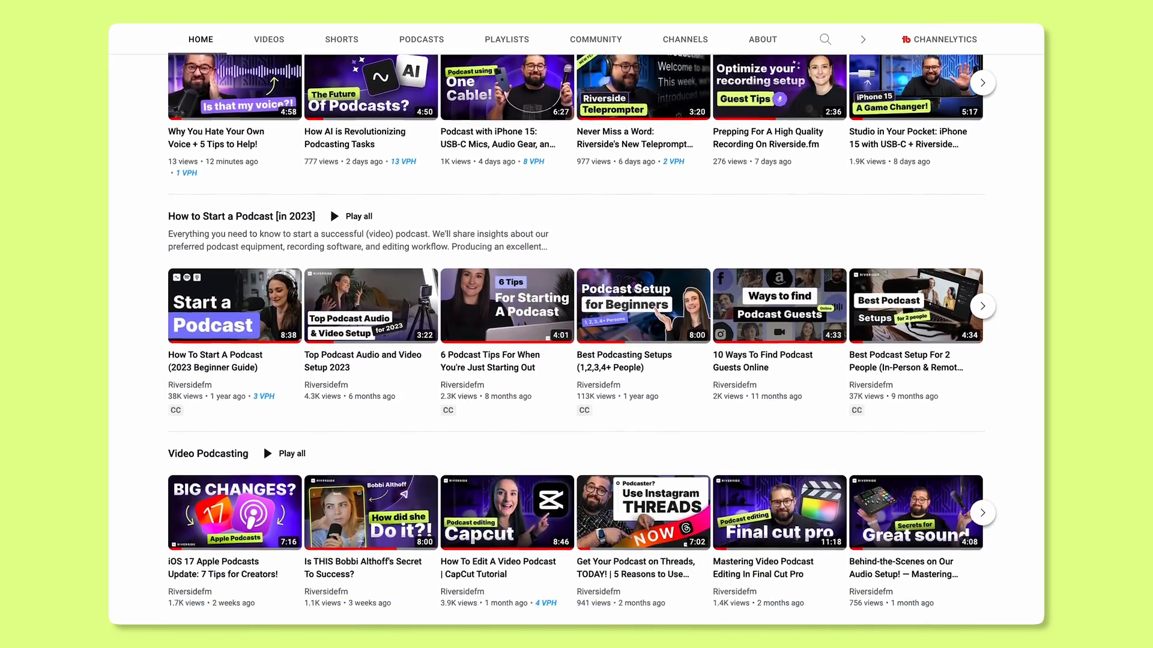
scroll("down", 3)
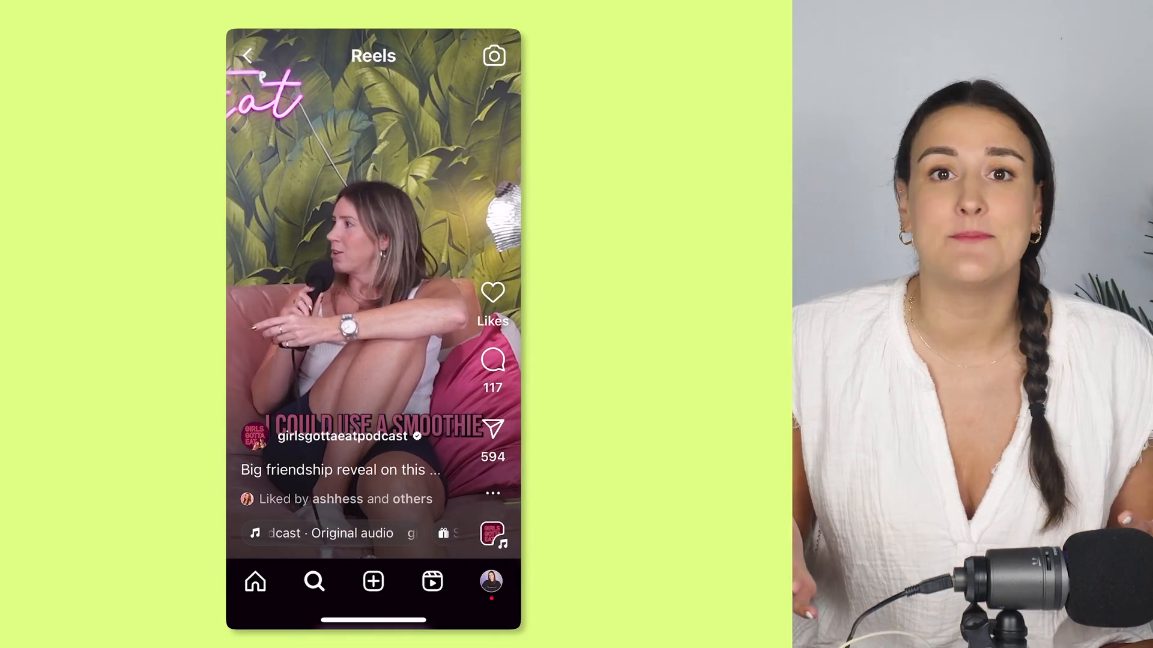
scroll("up", 3)
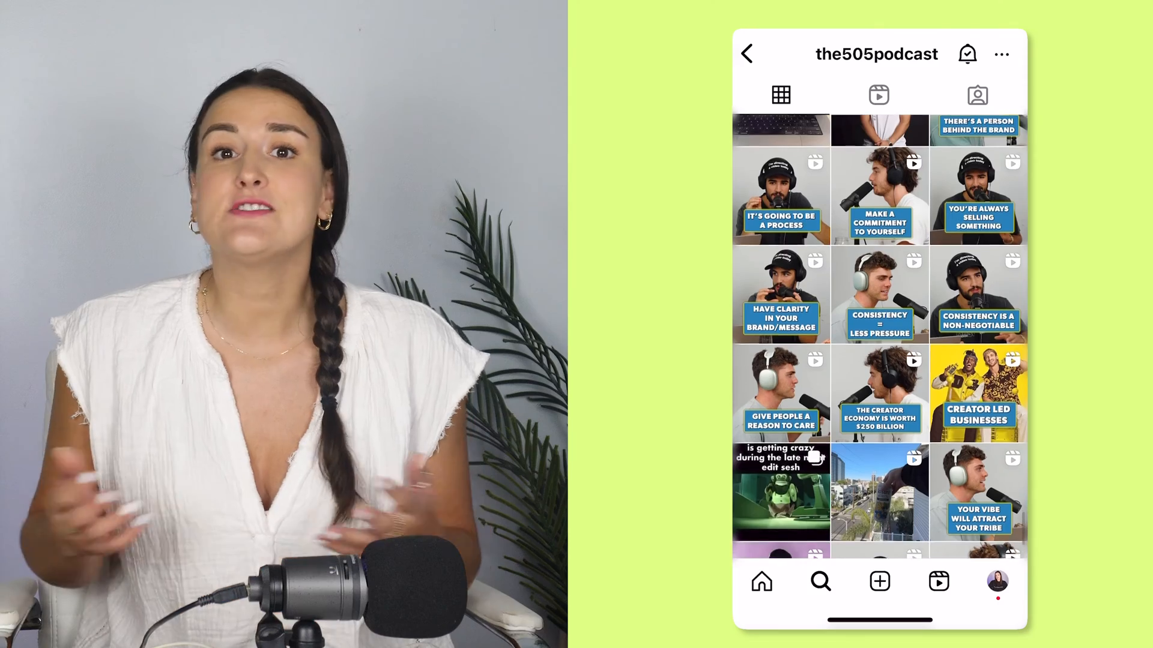
scroll("down", 3)
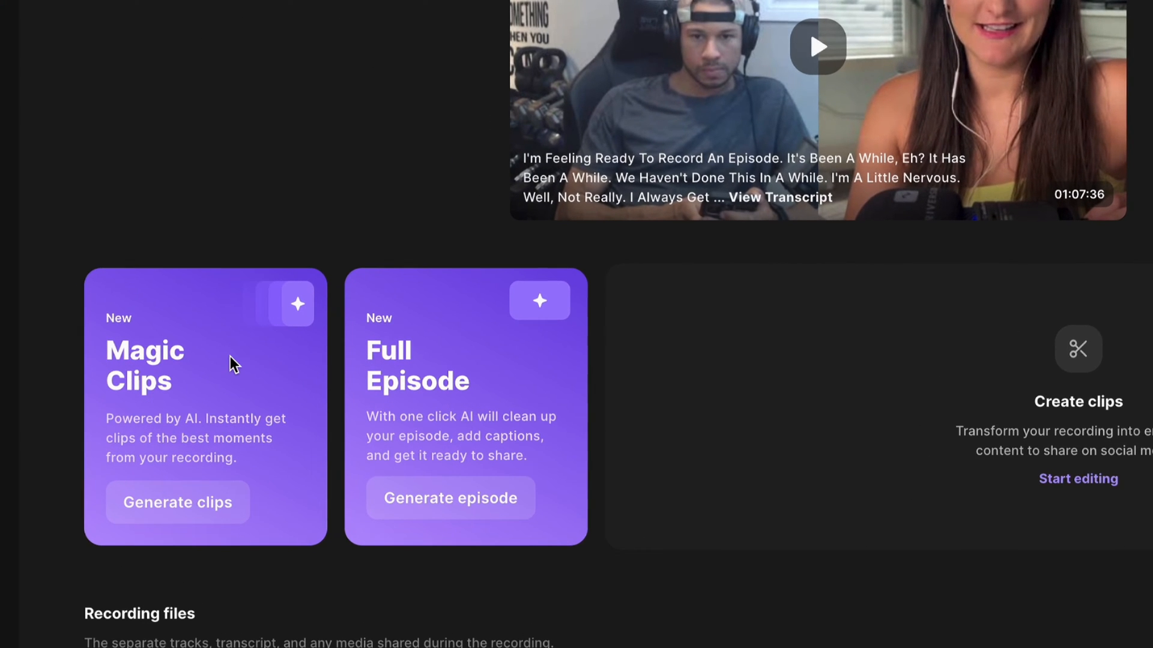
left_click(177, 502)
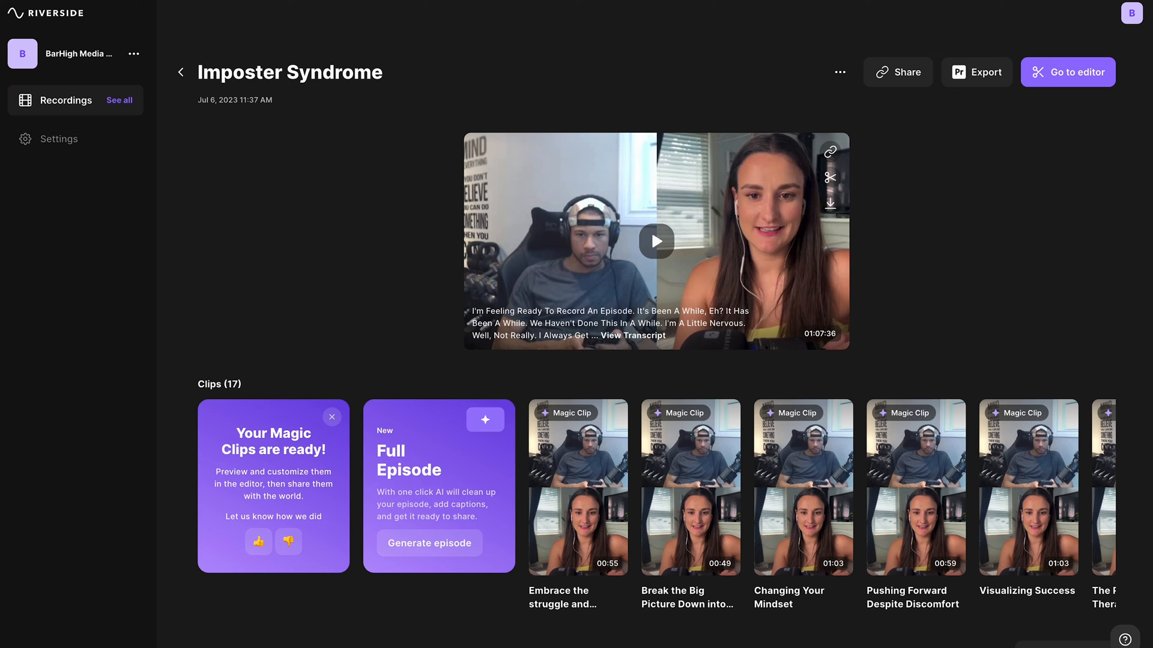
mouse_move(585, 506)
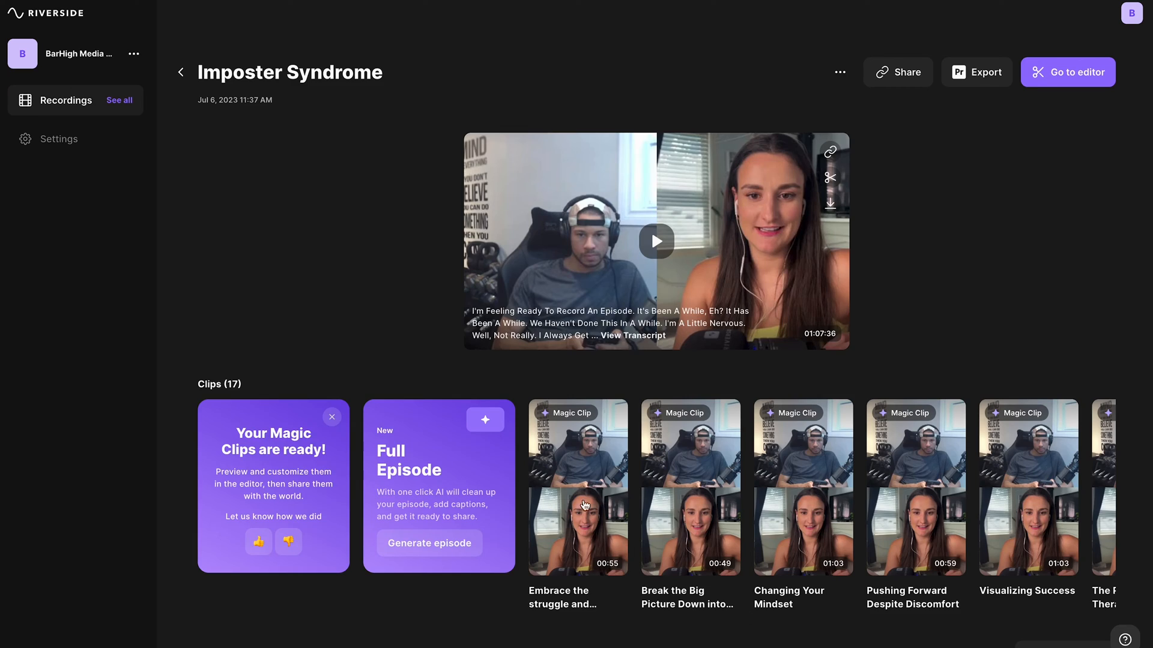
left_click(577, 486)
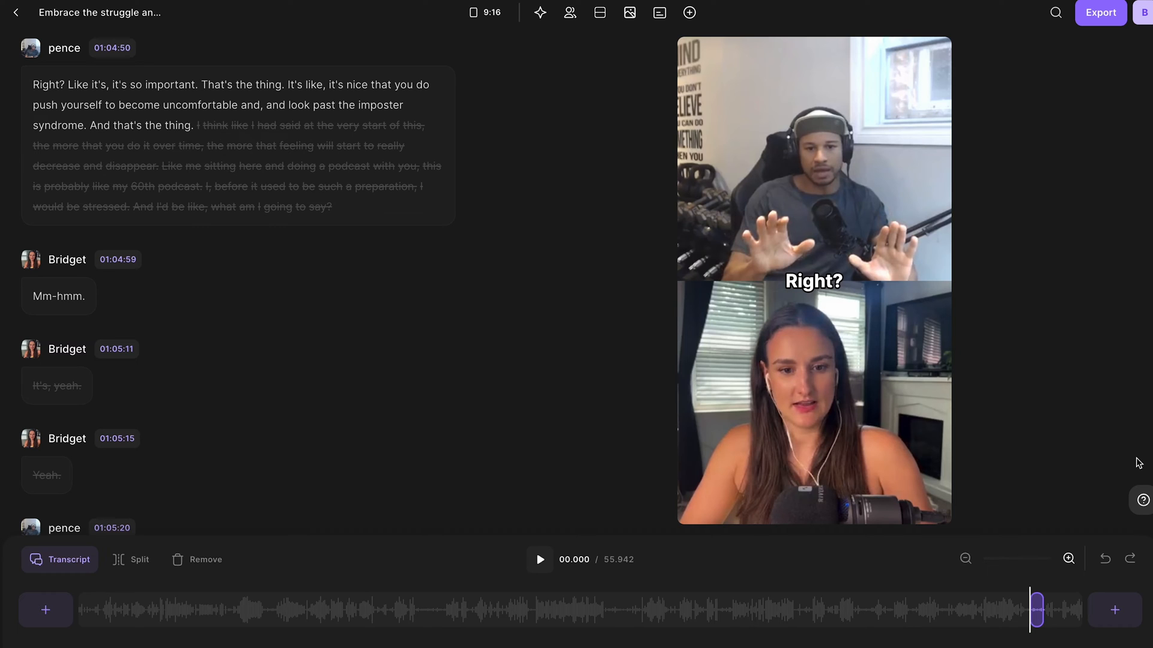
- Set the clip layout to Grid with gaps and switch on Keep aspect ratio
left_click(600, 12)
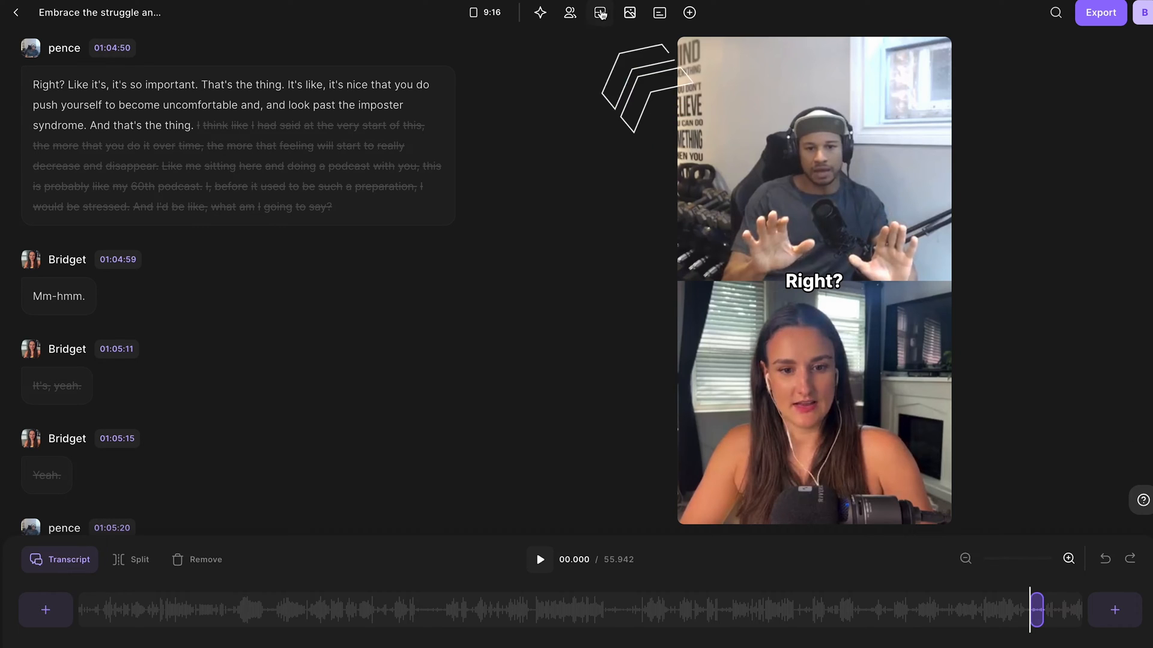
left_click(601, 12)
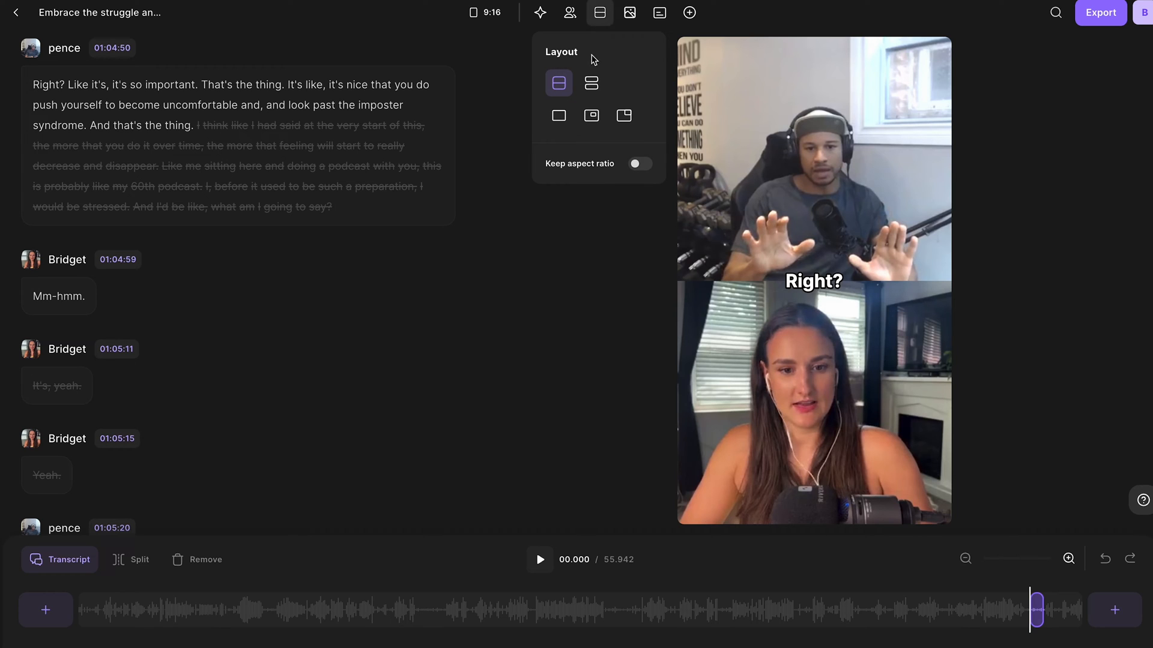
left_click(591, 83)
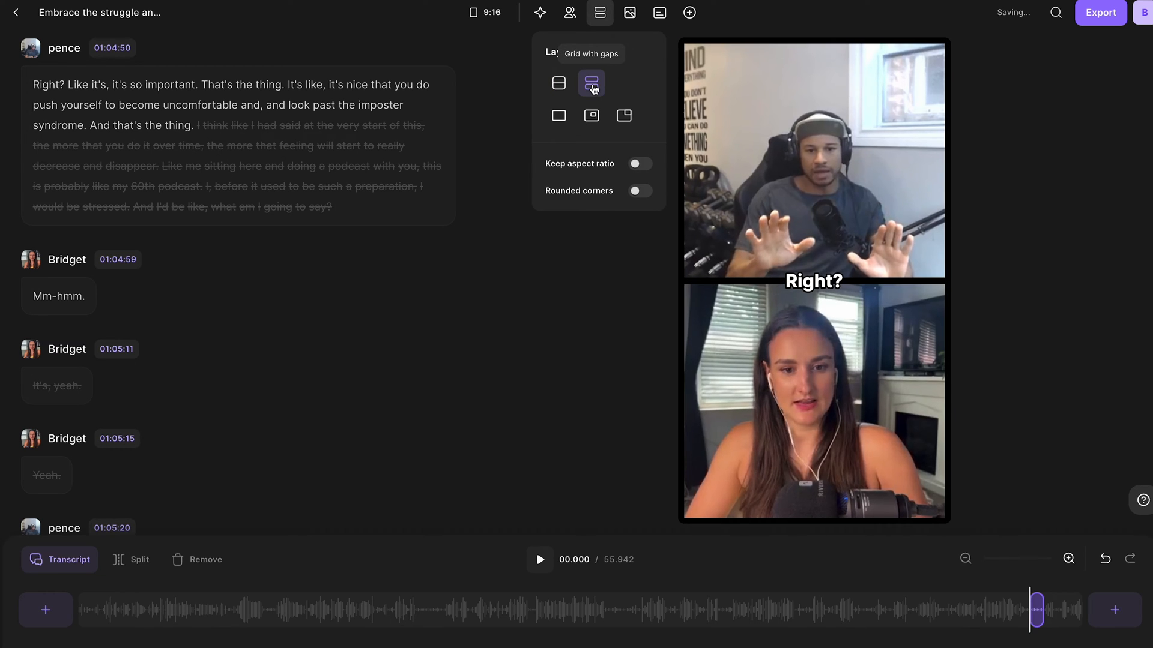
left_click(635, 163)
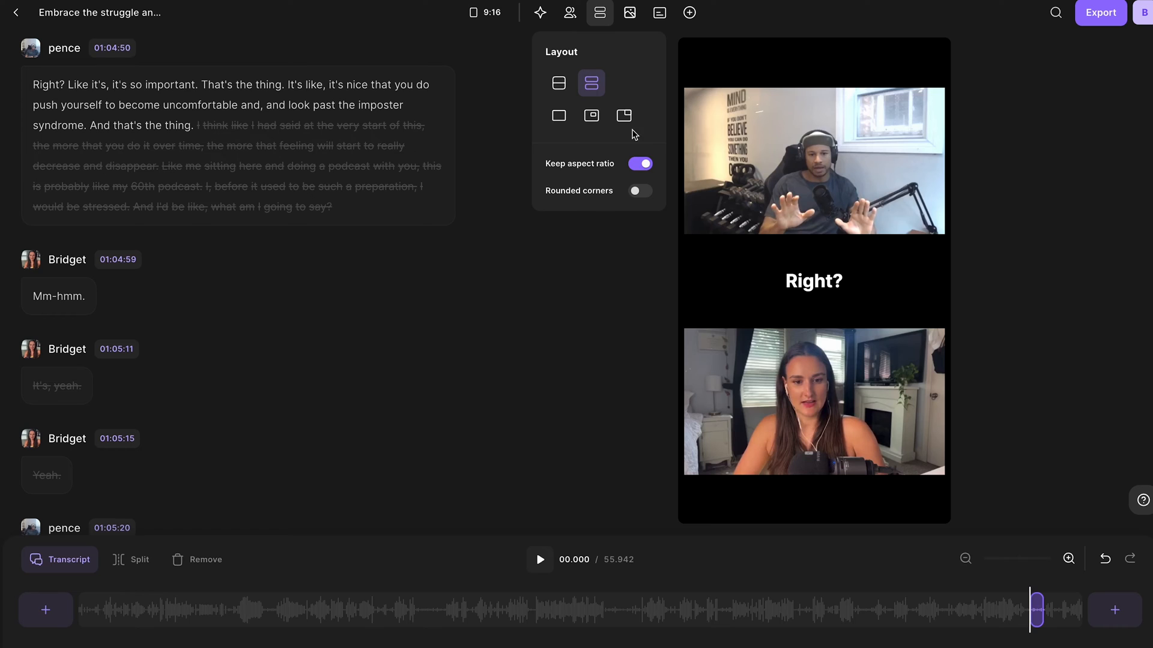
- Style the captions as boxed text in purple with the Varela Round font
left_click(659, 12)
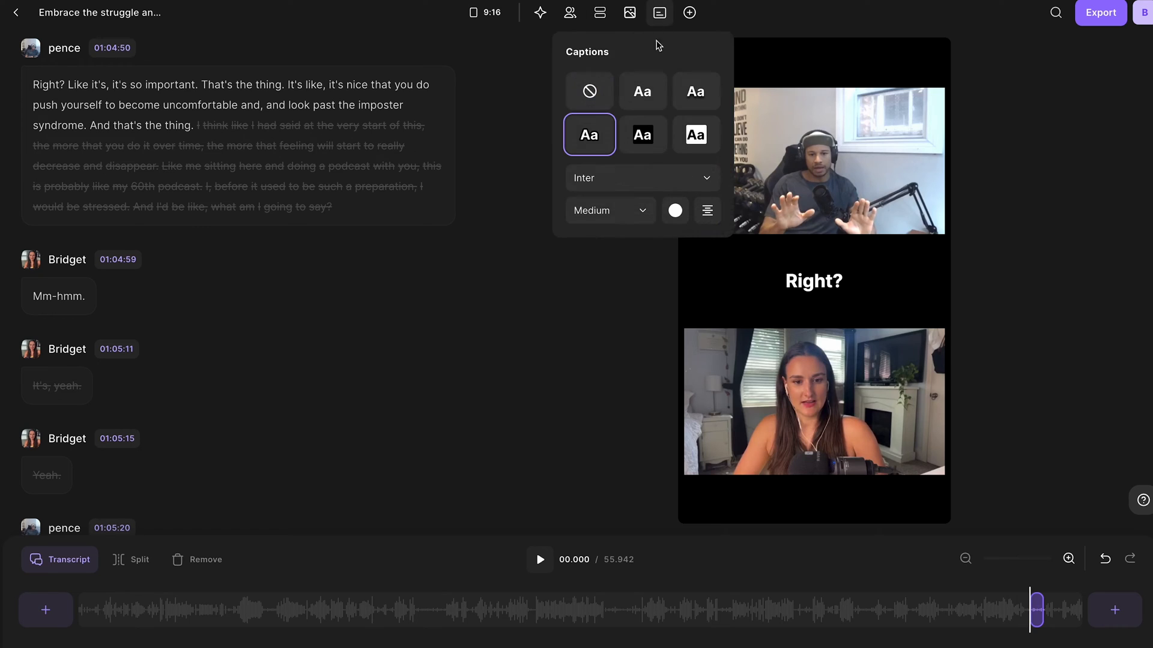
left_click(642, 134)
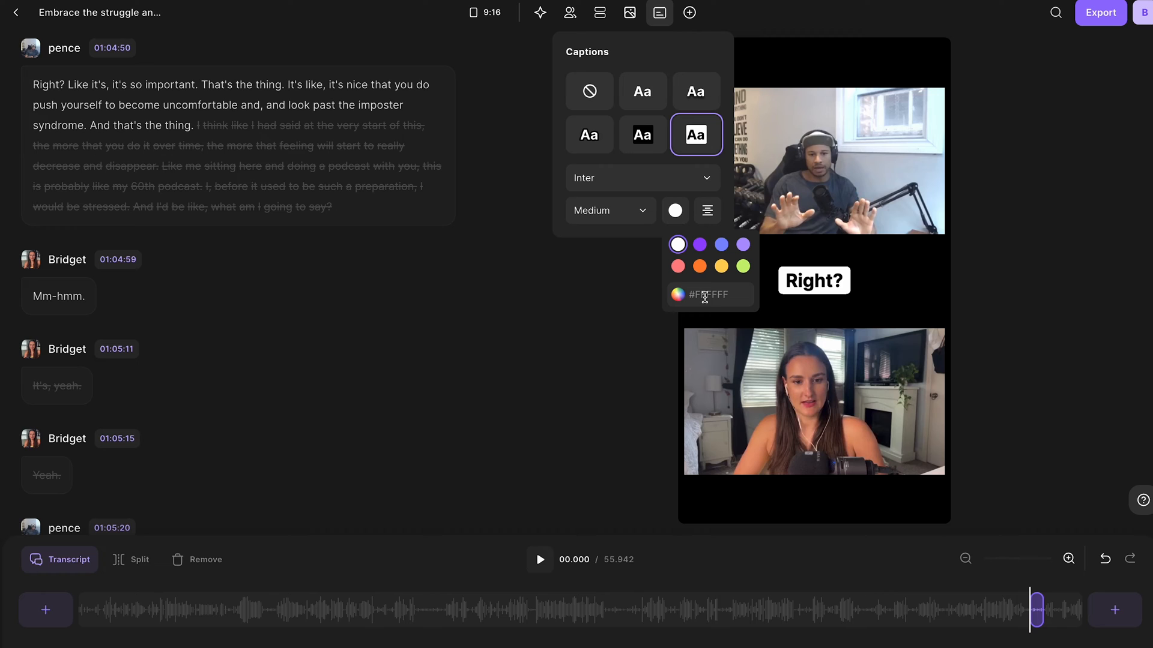
left_click(698, 244)
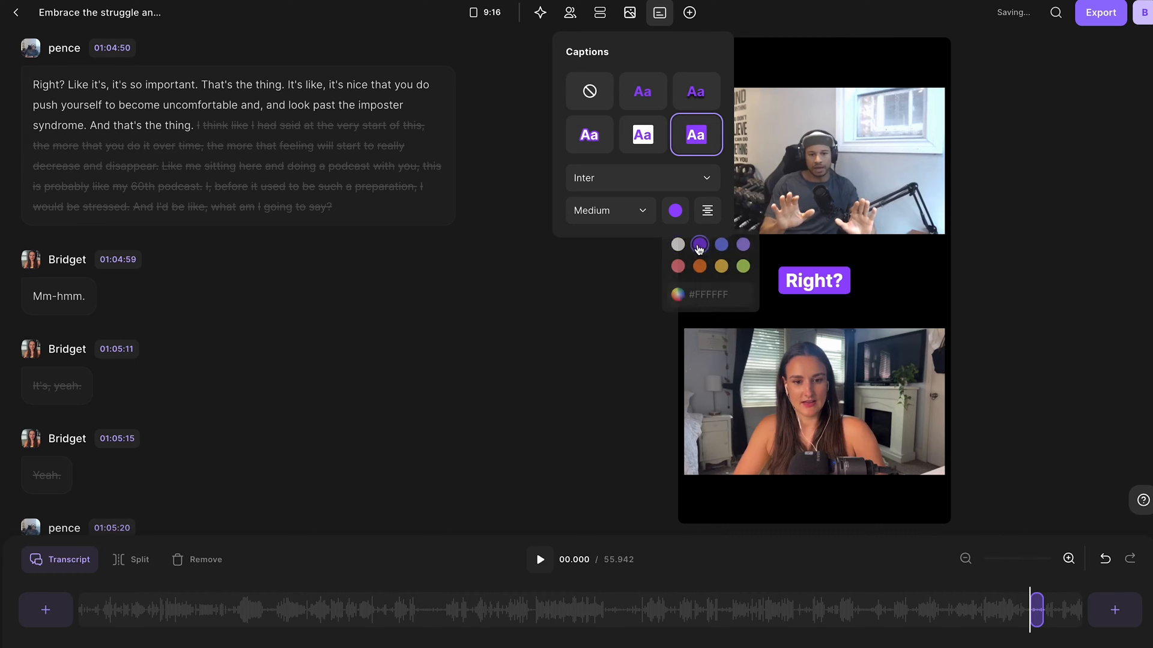
left_click(641, 178)
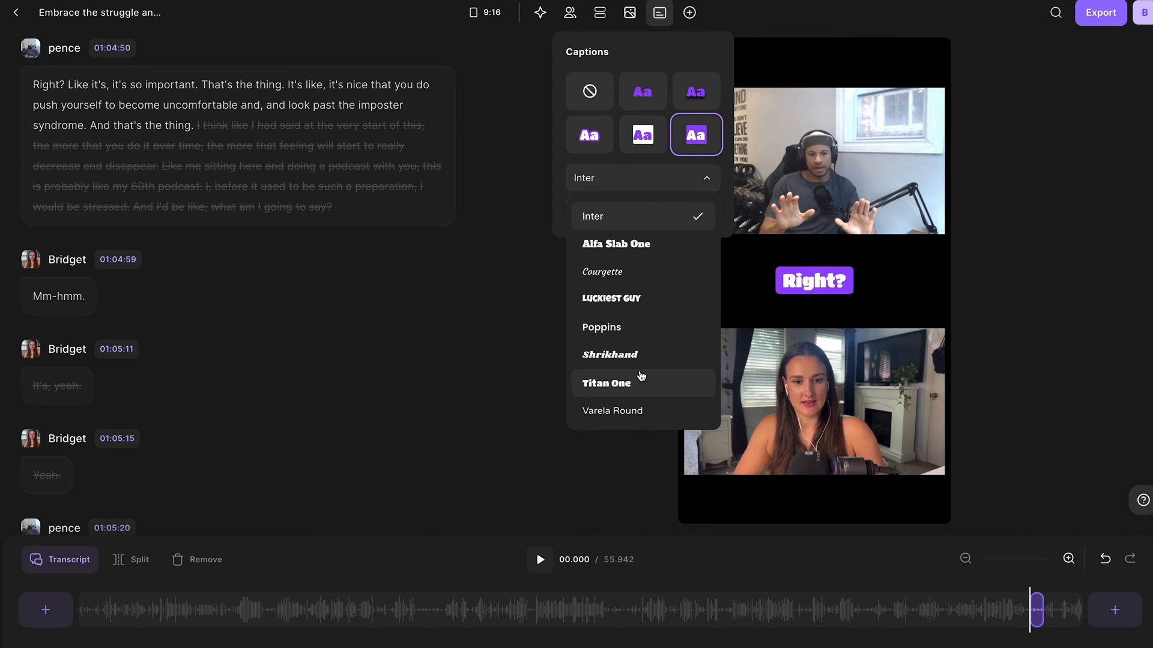
left_click(611, 410)
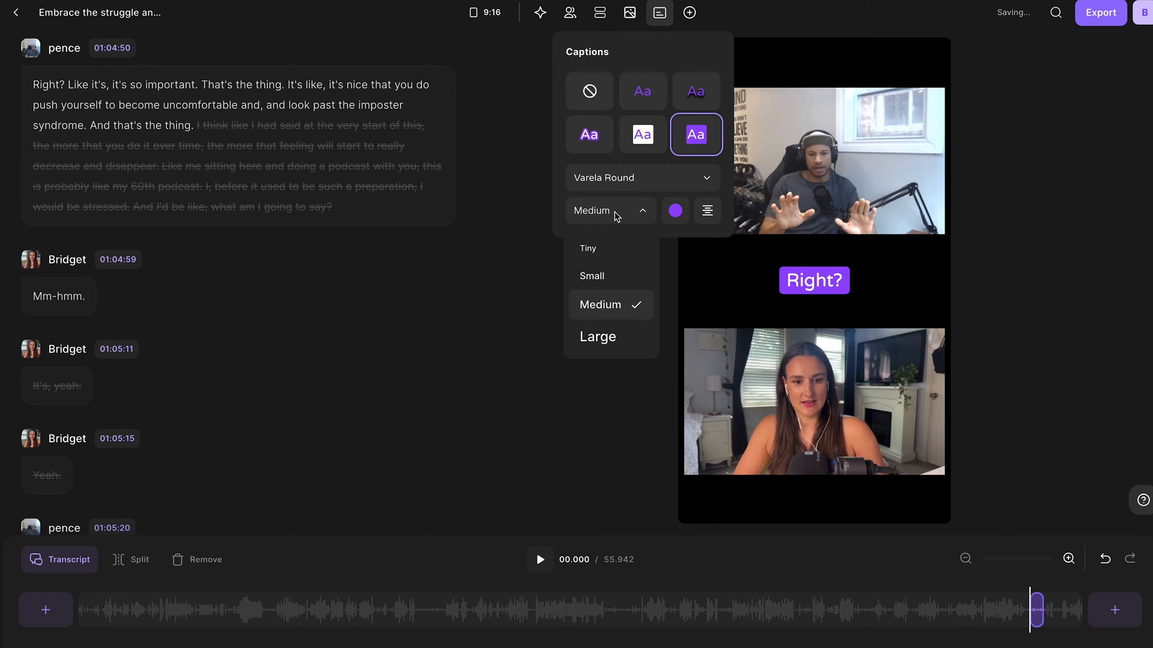
left_click(587, 247)
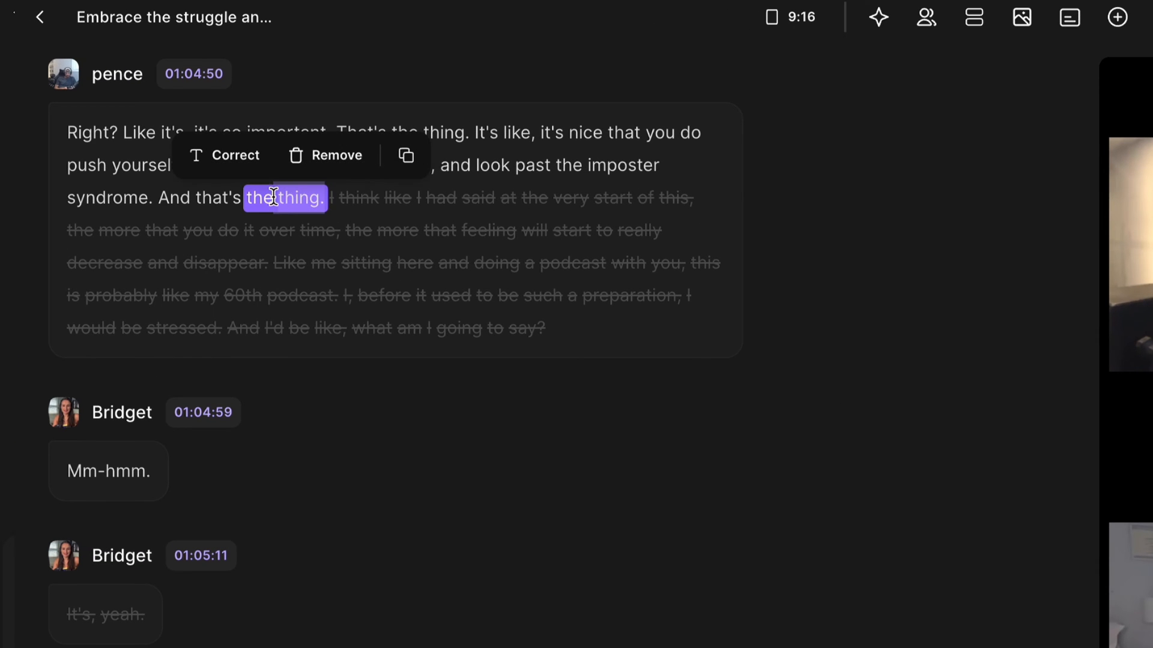
- Correct the transcript word 'thing' so the caption reads "And that's the things"
left_click(224, 155)
type("things")
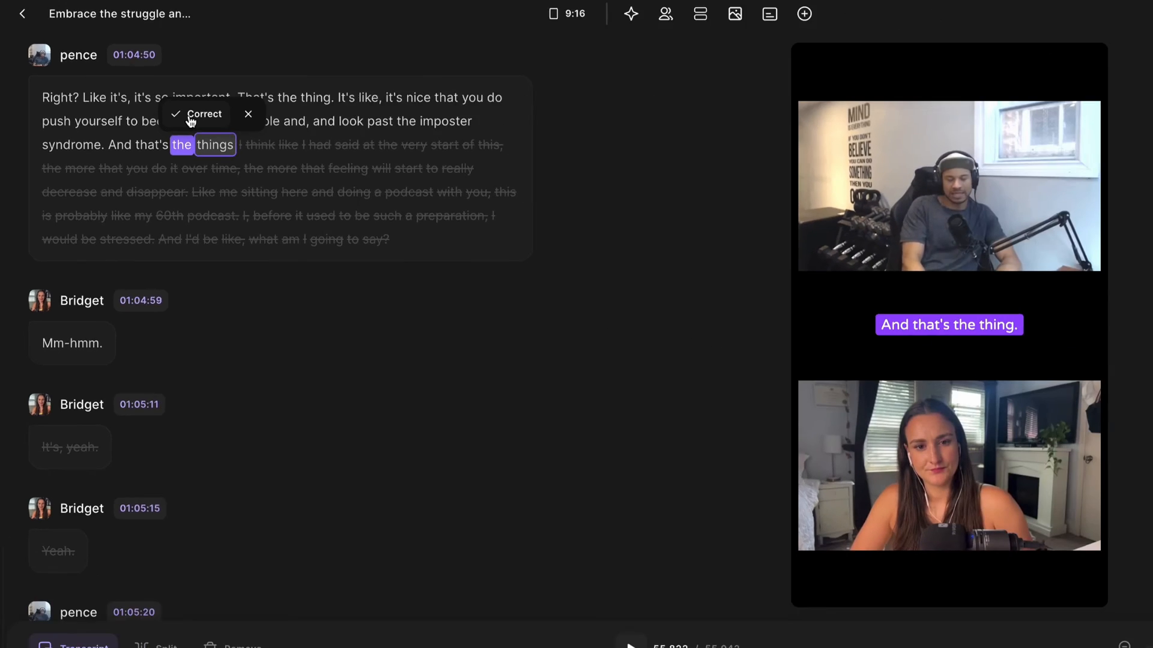
left_click(197, 114)
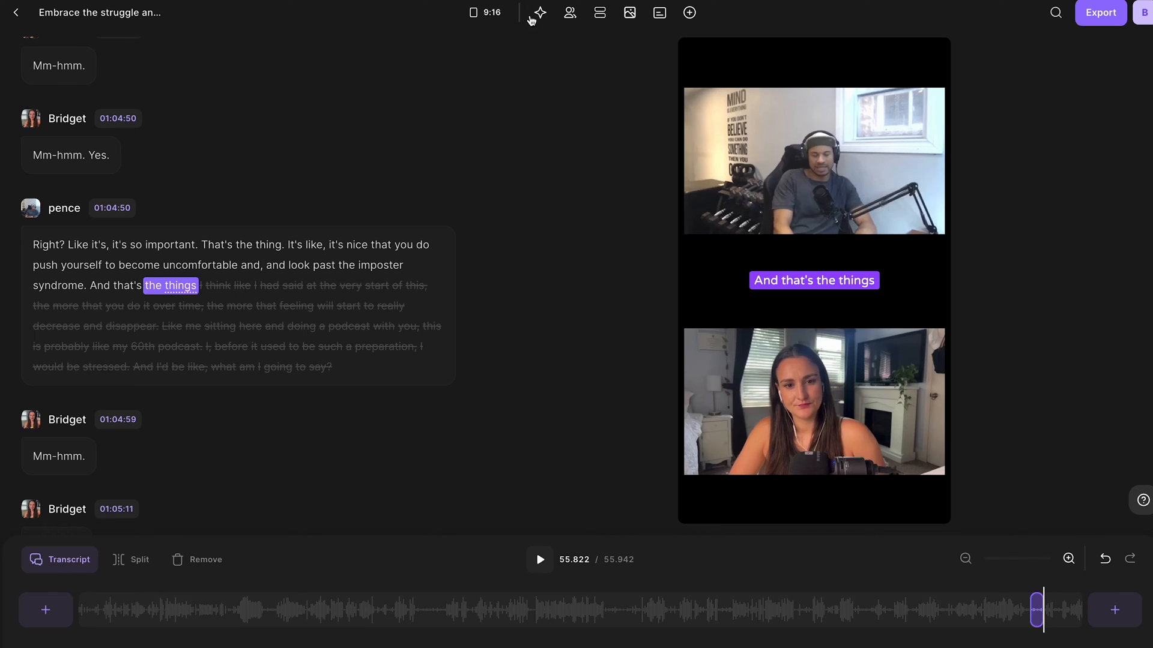
- Run Remove all silences from the Magic tools; no silences are found
left_click(538, 12)
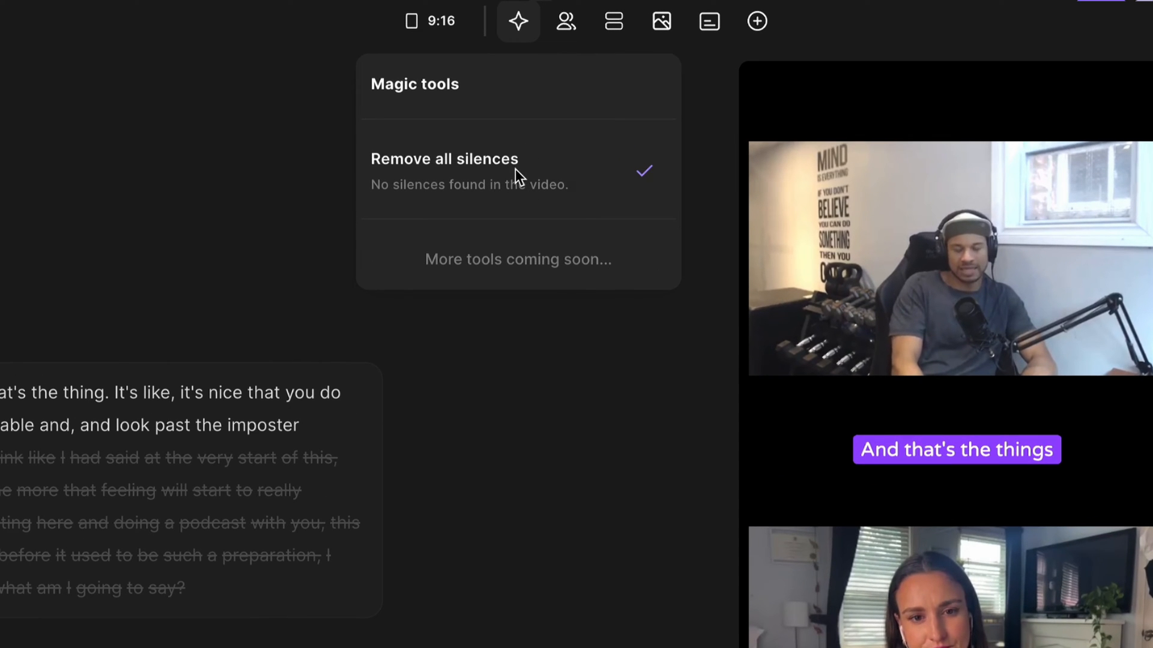
mouse_move(526, 170)
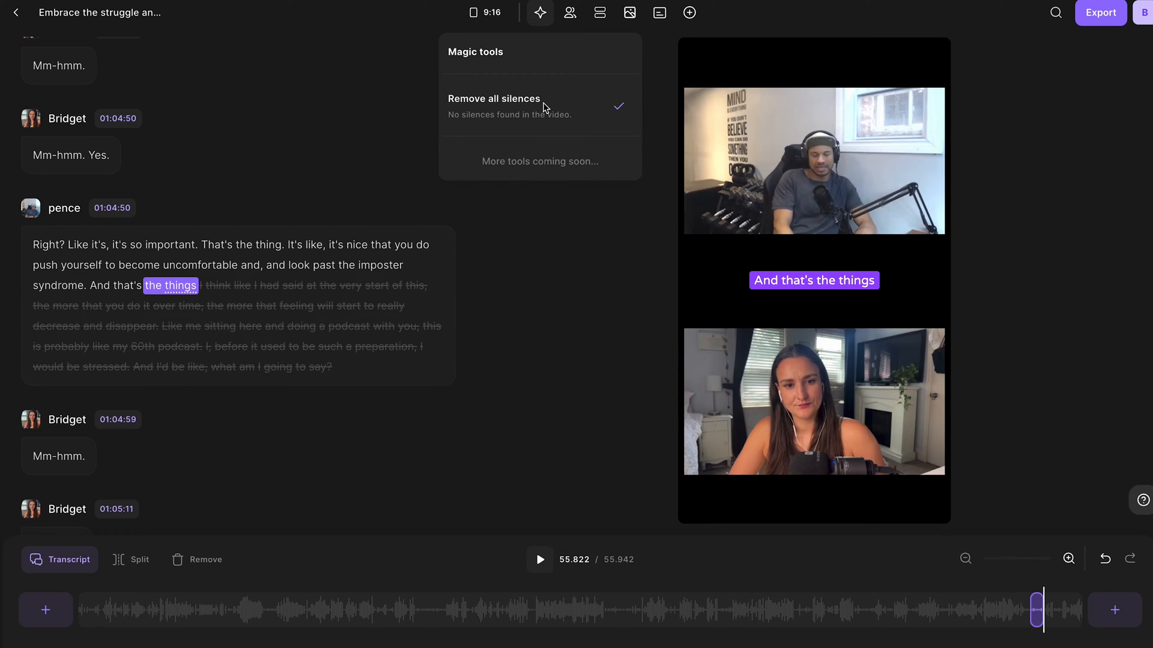
left_click(554, 231)
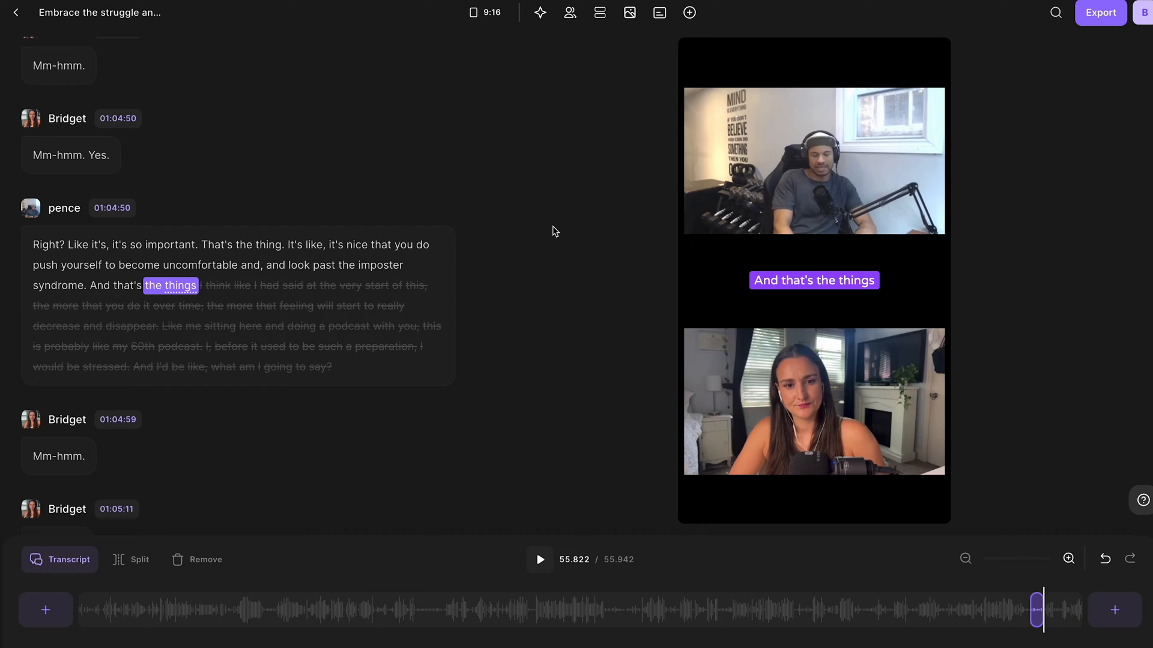
- Show the Background options for the vertical clip
left_click(629, 12)
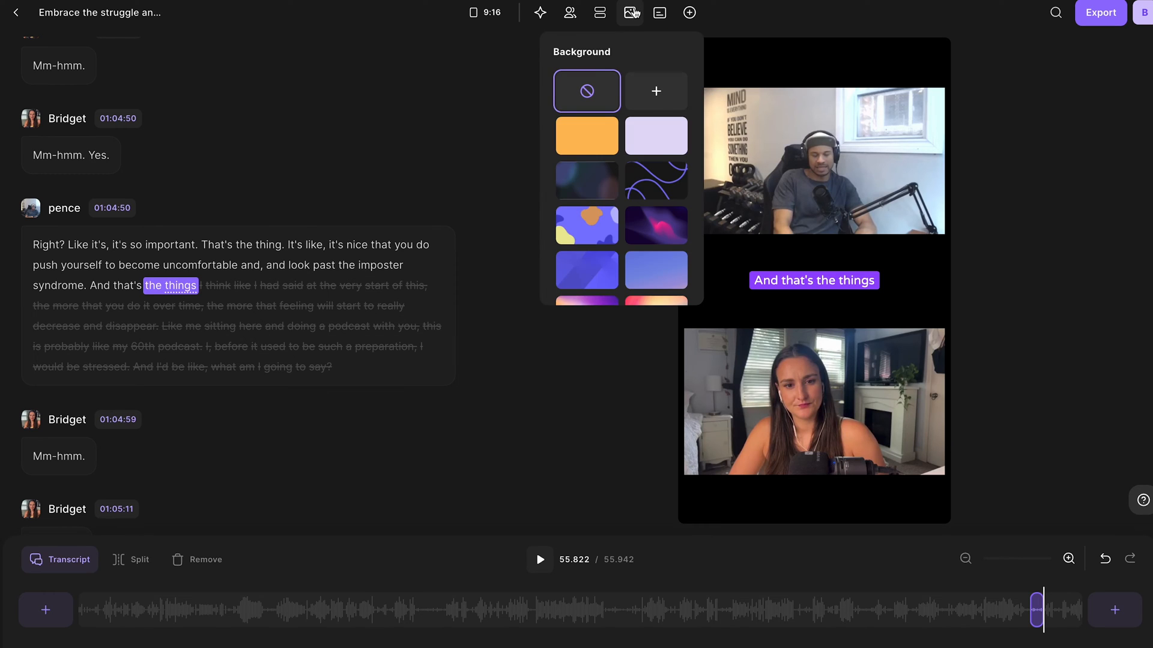
mouse_move(660, 114)
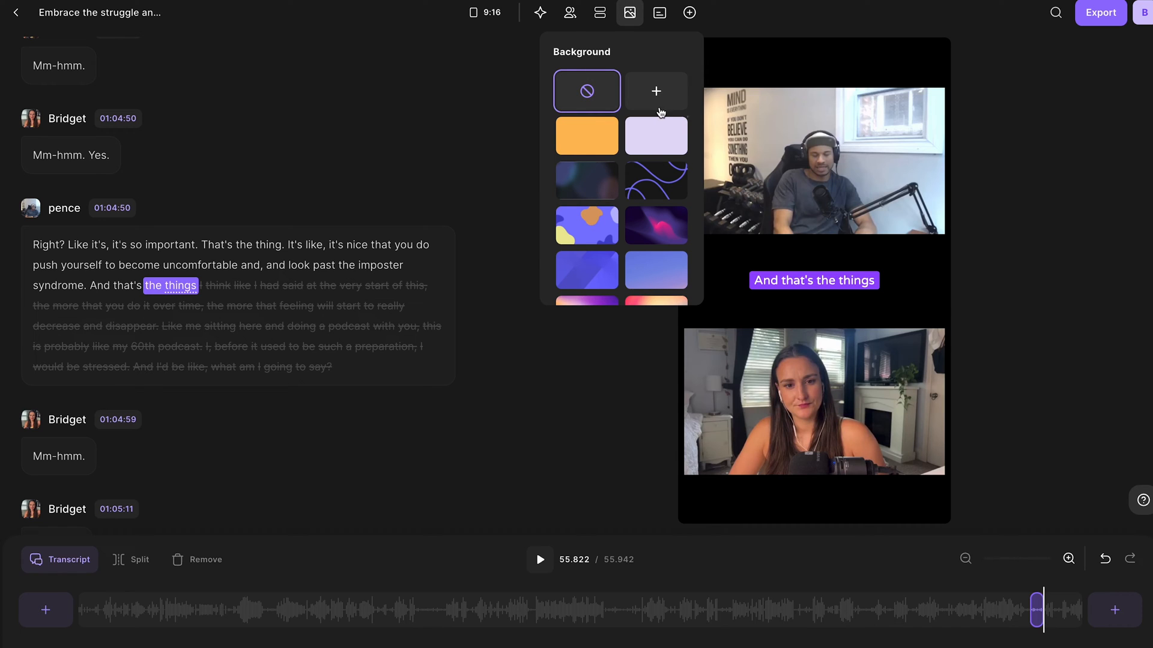
mouse_move(656, 91)
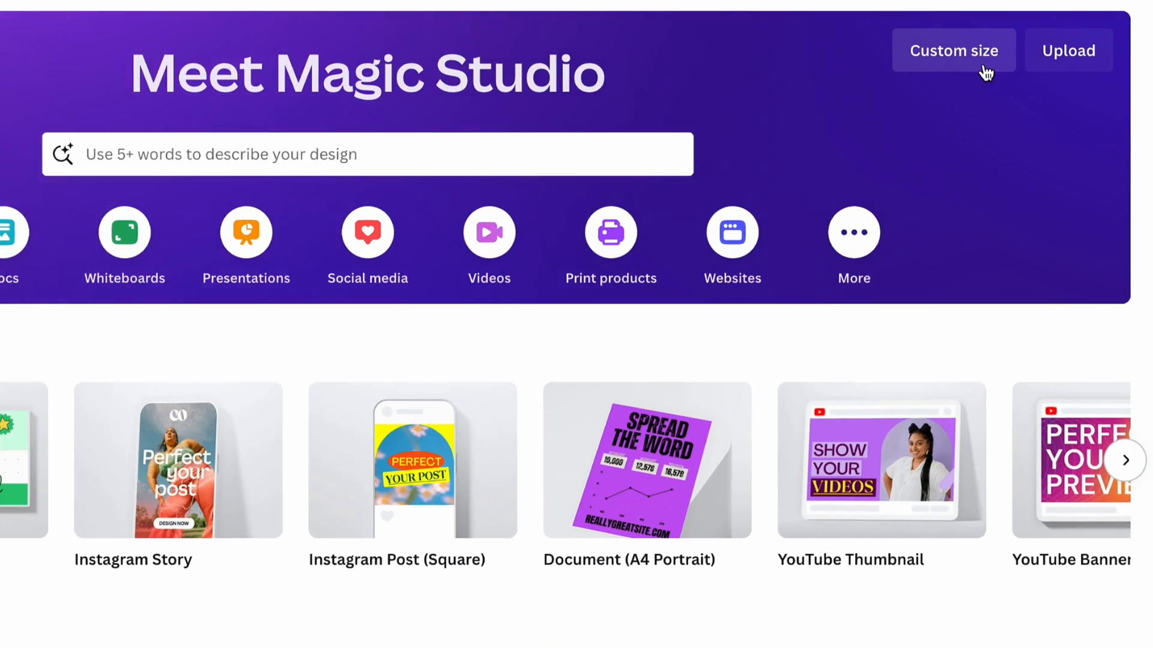
- Create a new Canva design with custom size 1920 × 1920 px
left_click(953, 51)
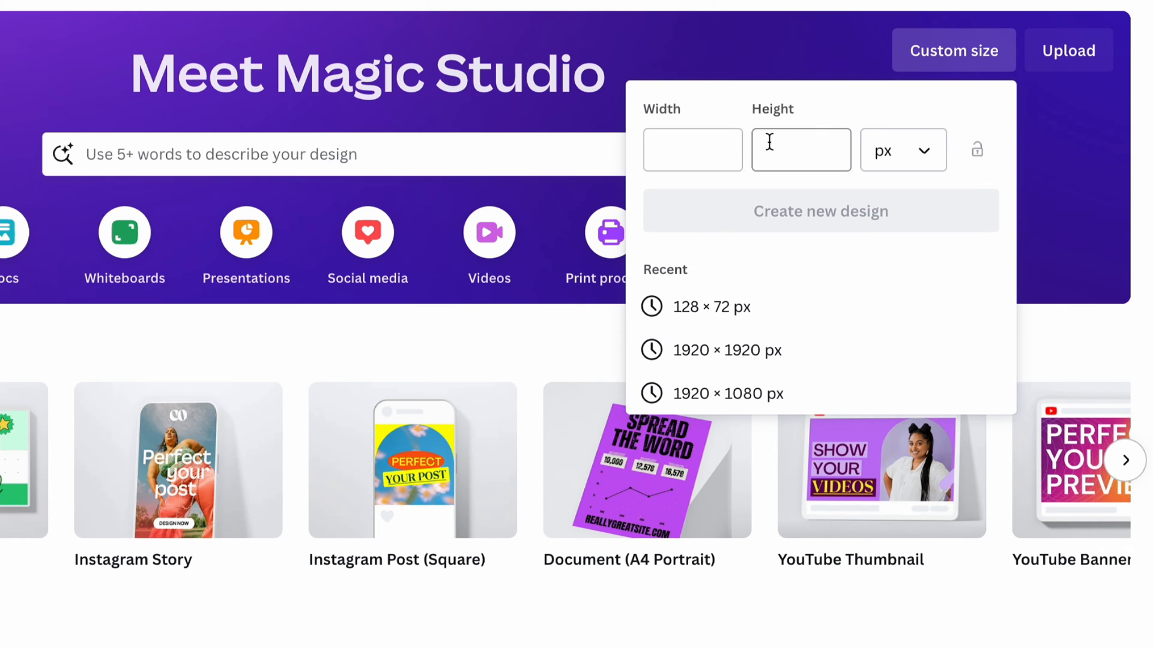
type("1920")
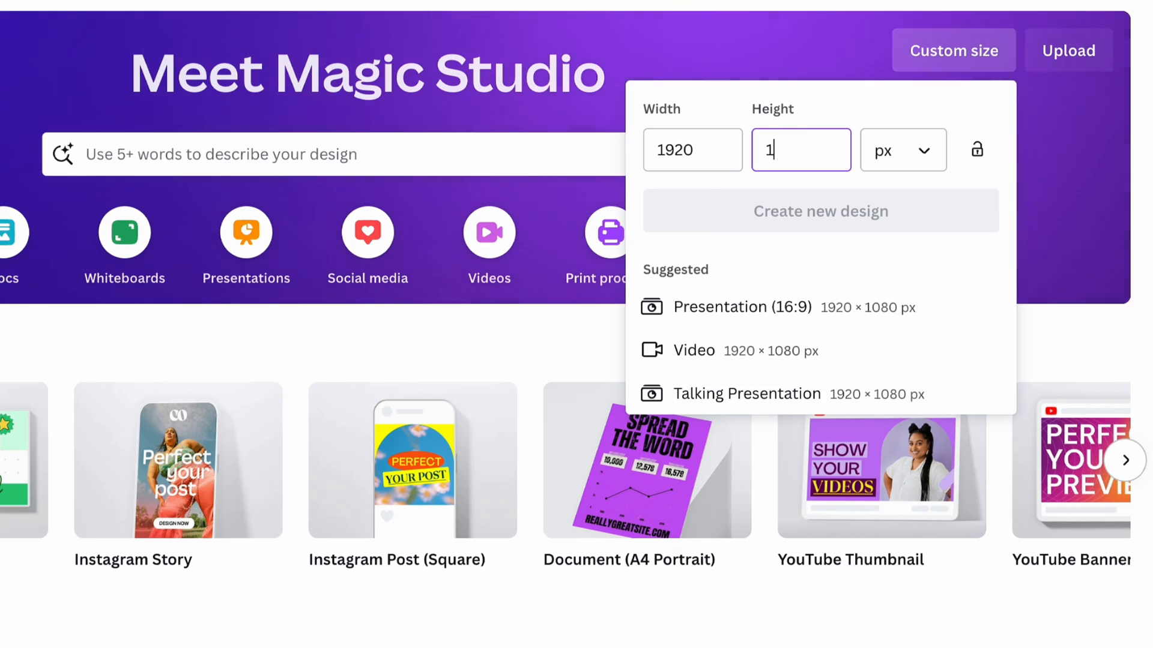
left_click(820, 212)
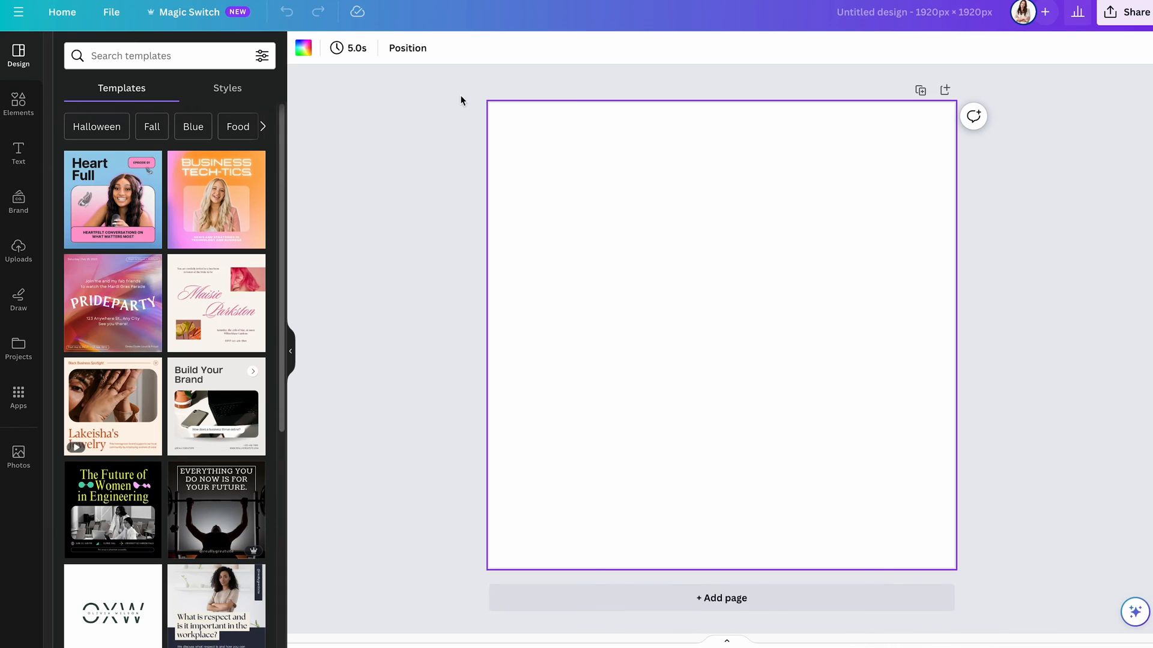
- Fill the design background with brand purple after trying a gradient, then download it as an image
left_click(303, 48)
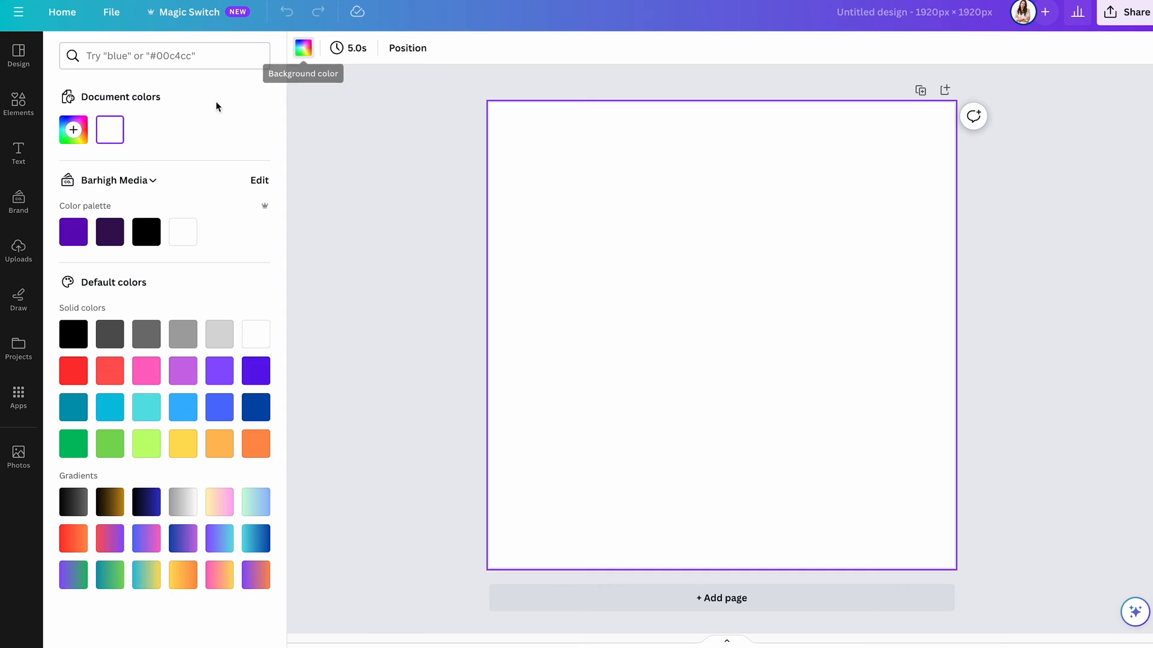
left_click(73, 232)
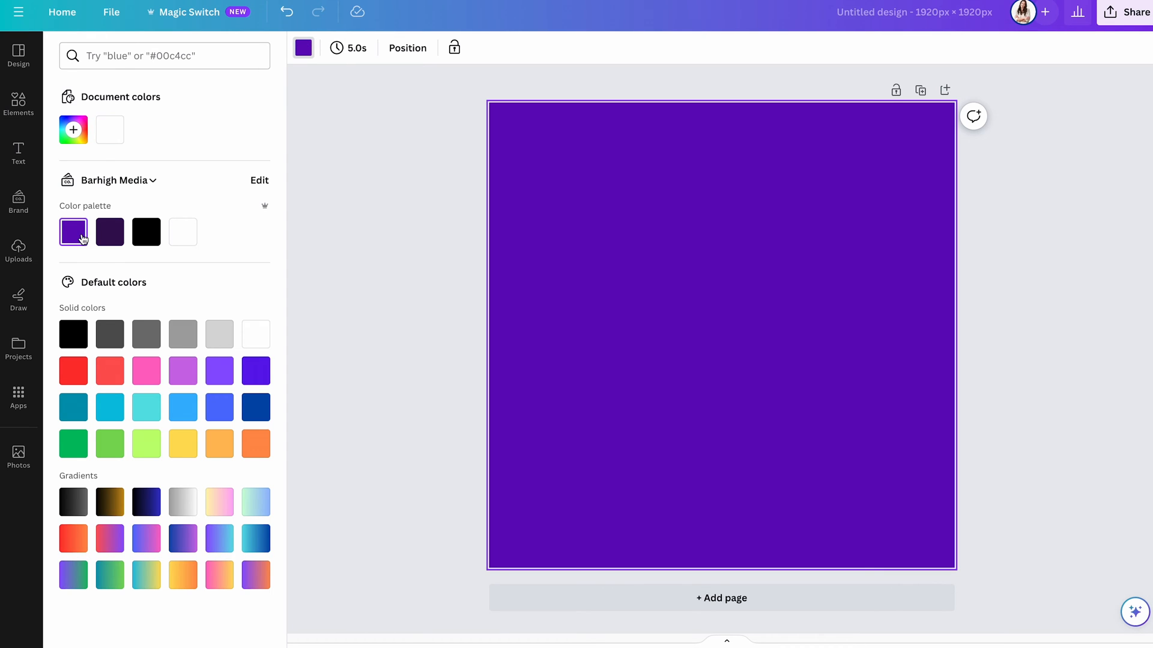
mouse_move(73, 502)
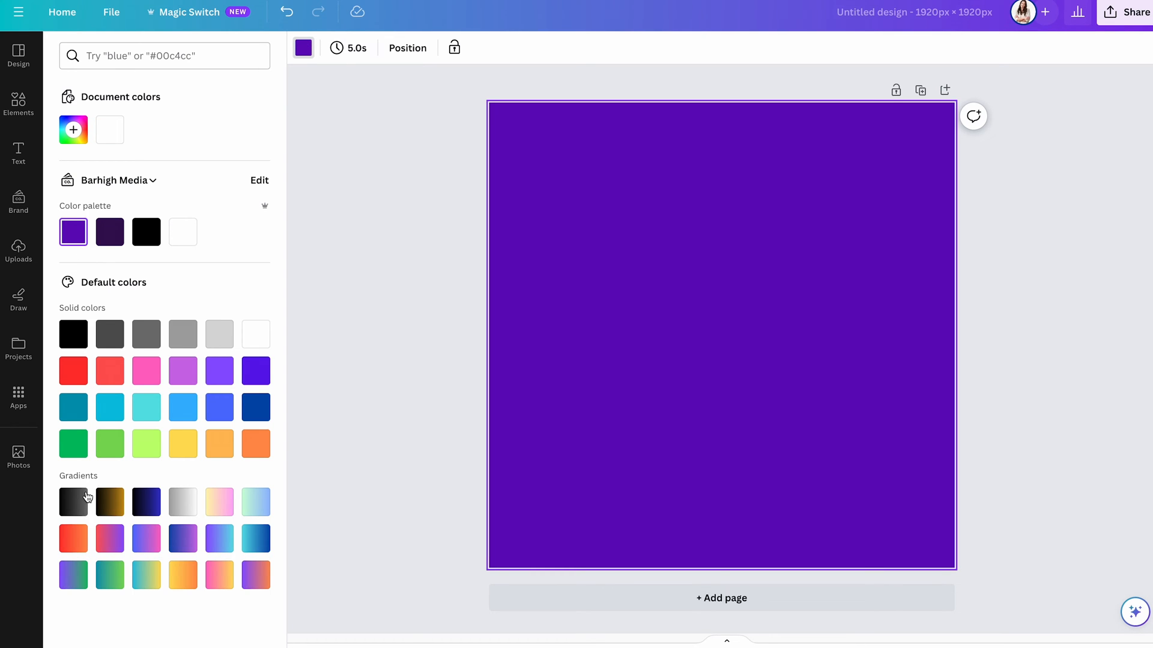
left_click(218, 502)
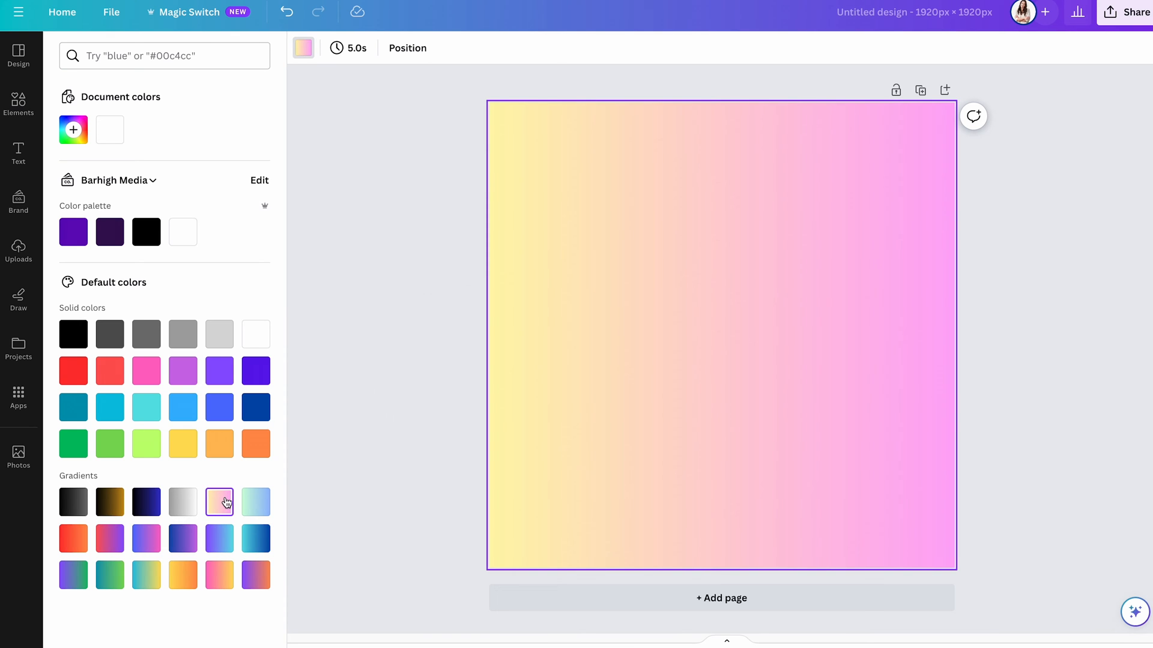
mouse_move(73, 232)
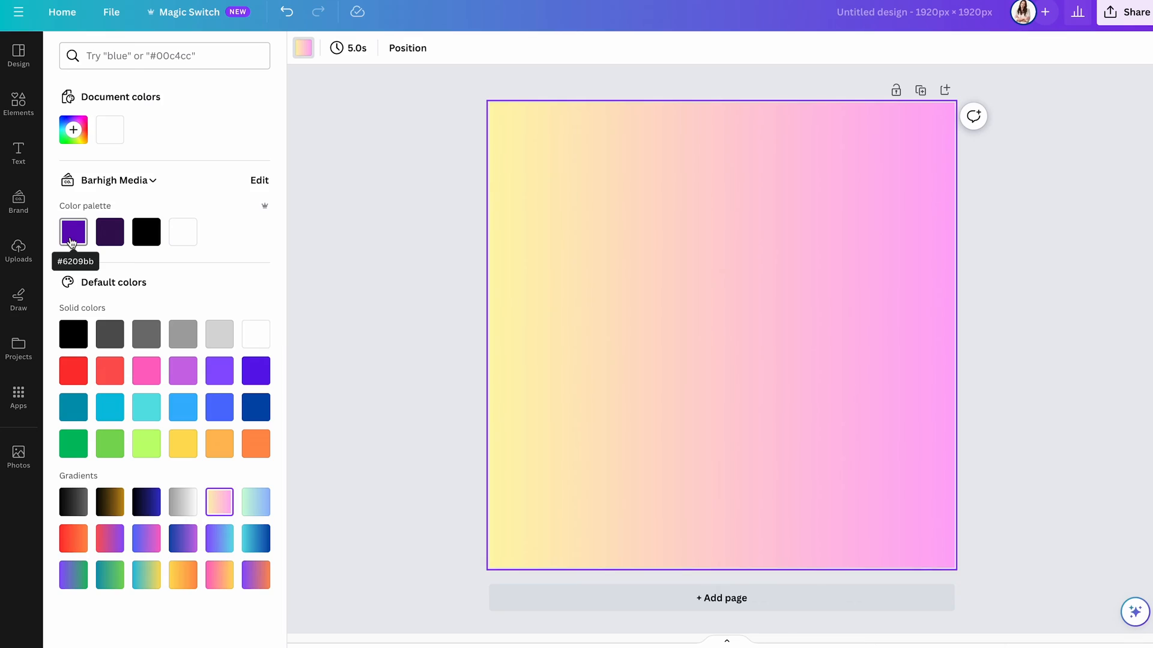
left_click(1132, 12)
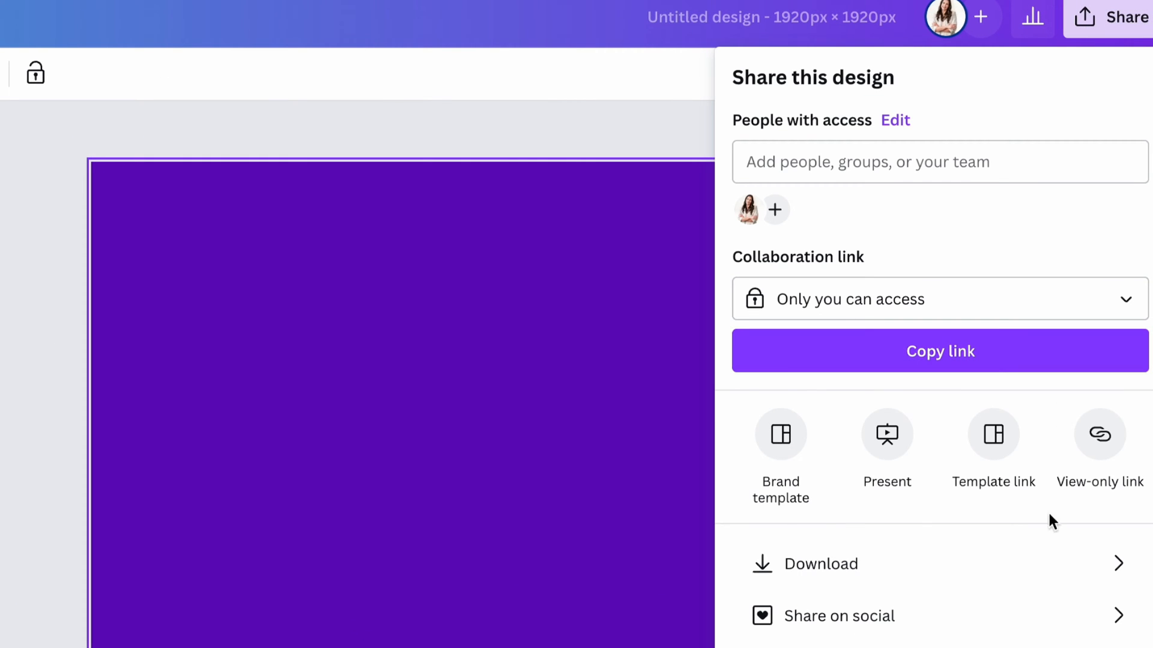
left_click(824, 564)
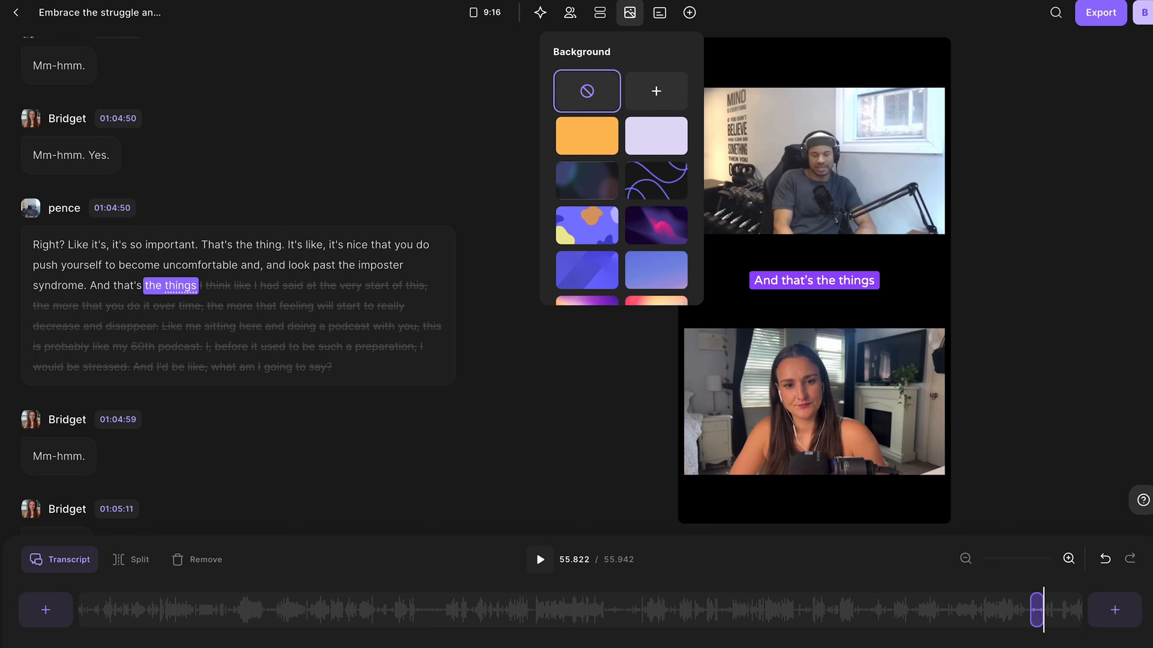
- Upload Untitled design.jpg from Downloads as the clip's background
left_click(656, 90)
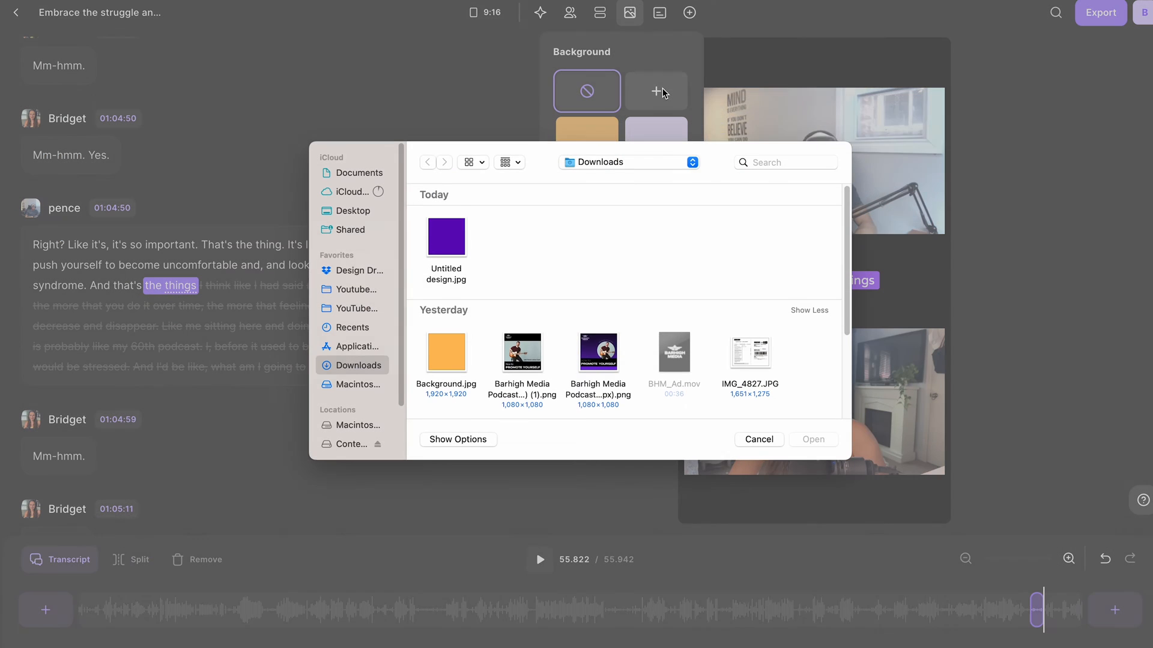
left_click(444, 236)
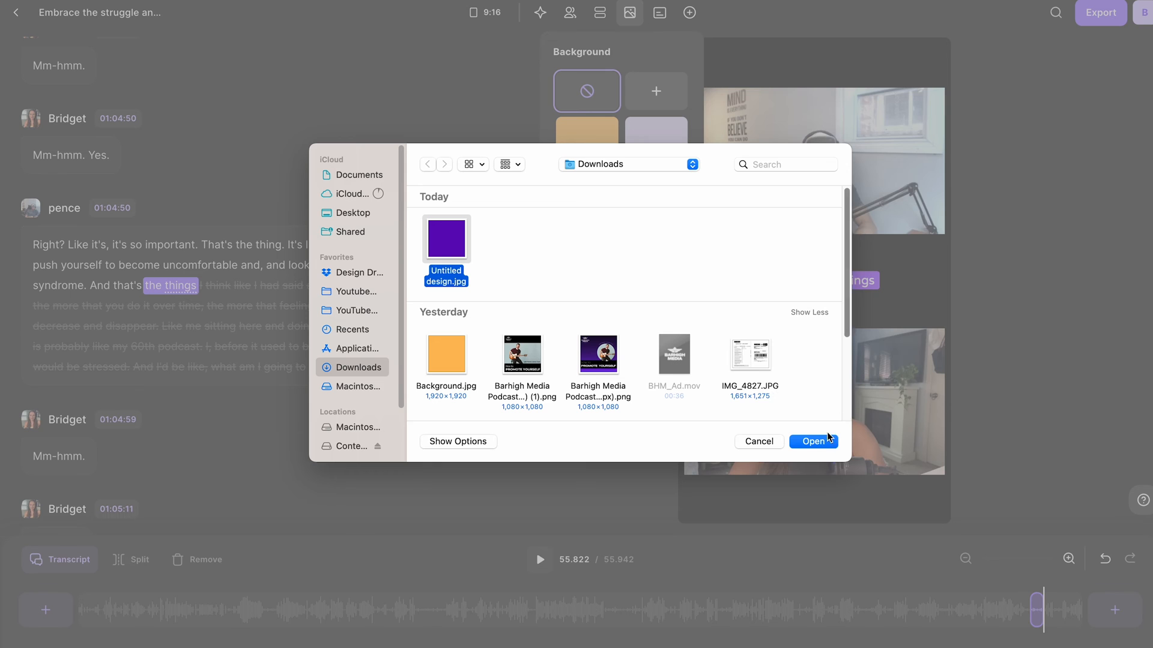
left_click(812, 442)
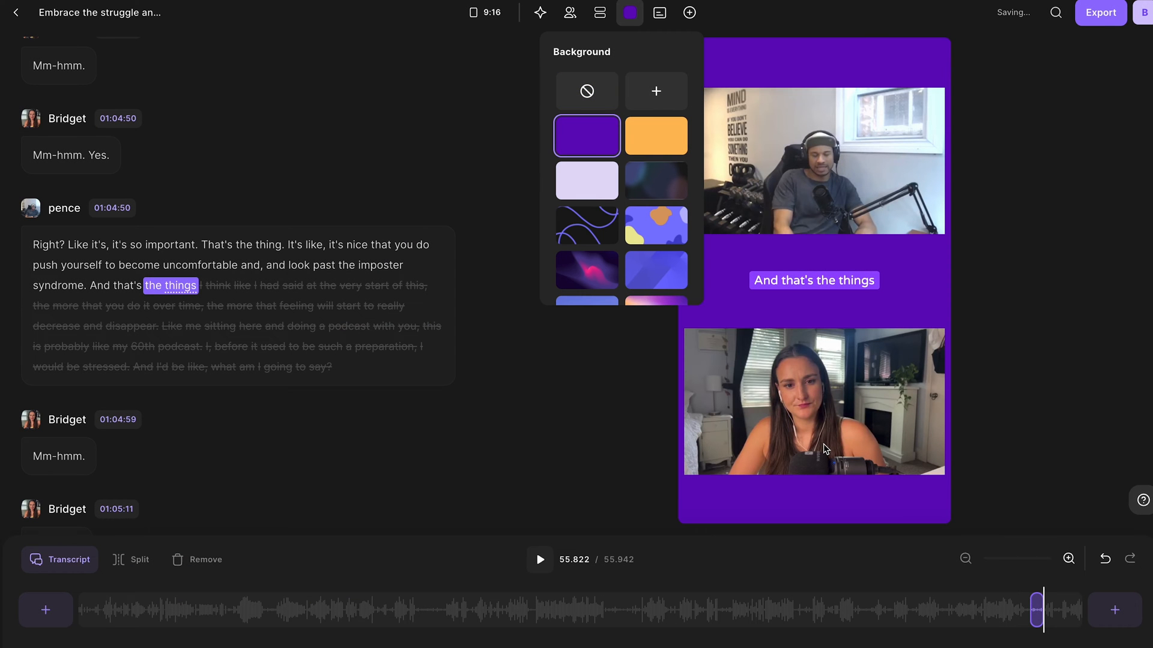
mouse_move(1020, 439)
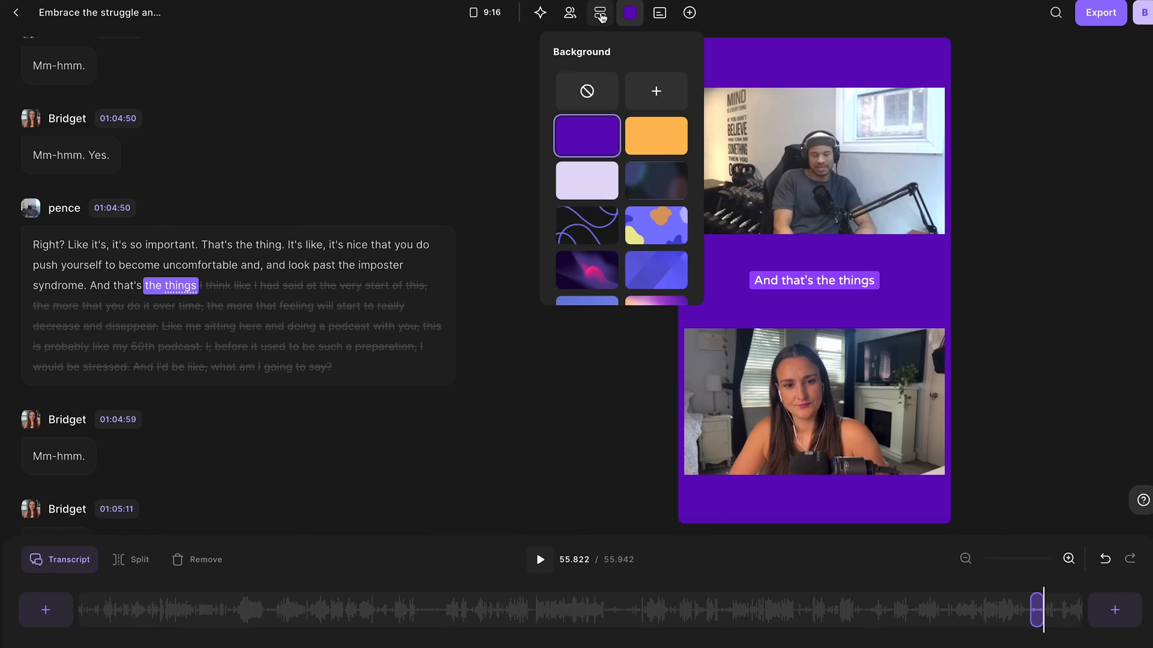
- Switch the clip layout to Full frame AI, showing one speaker at a time
left_click(601, 12)
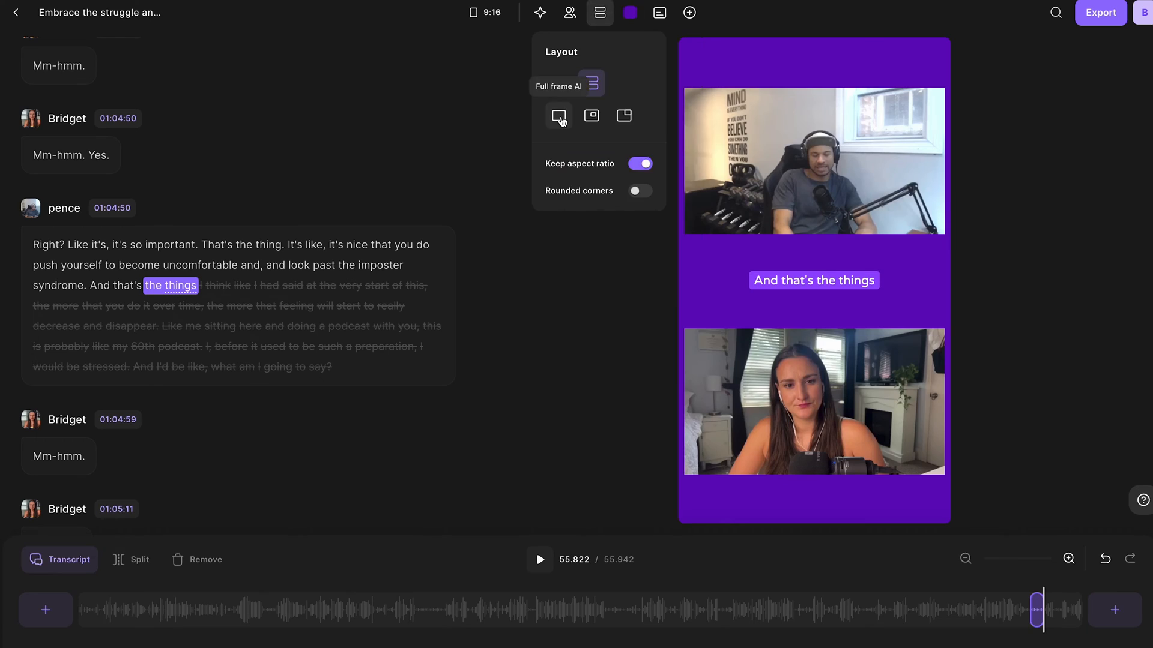
left_click(558, 115)
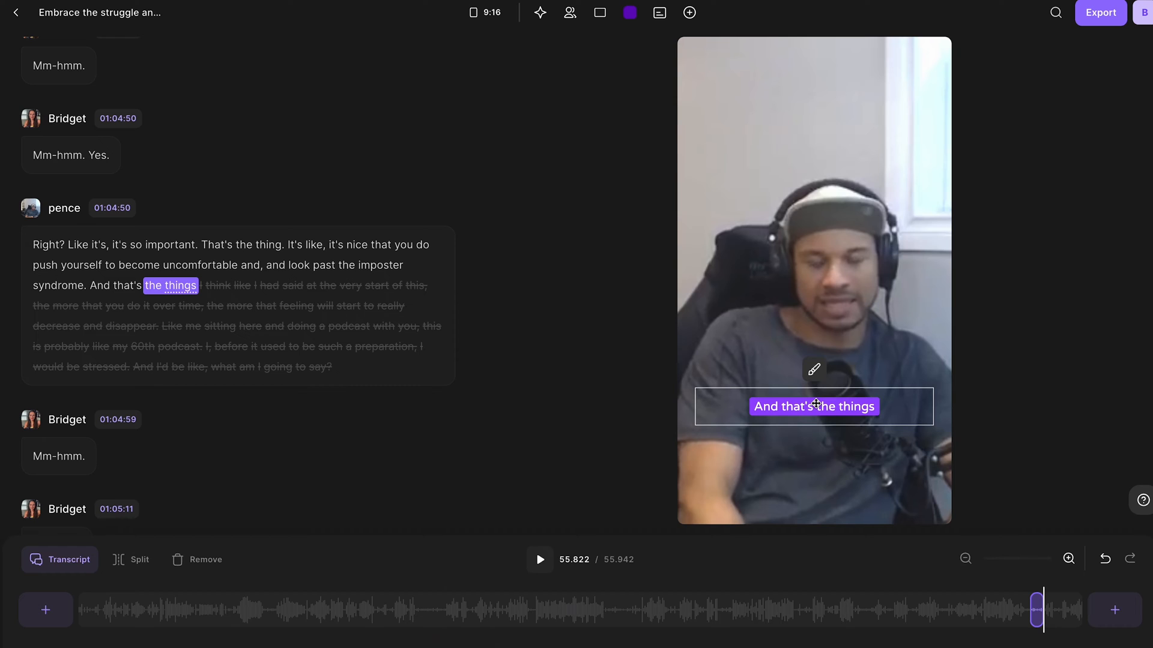
left_click(570, 12)
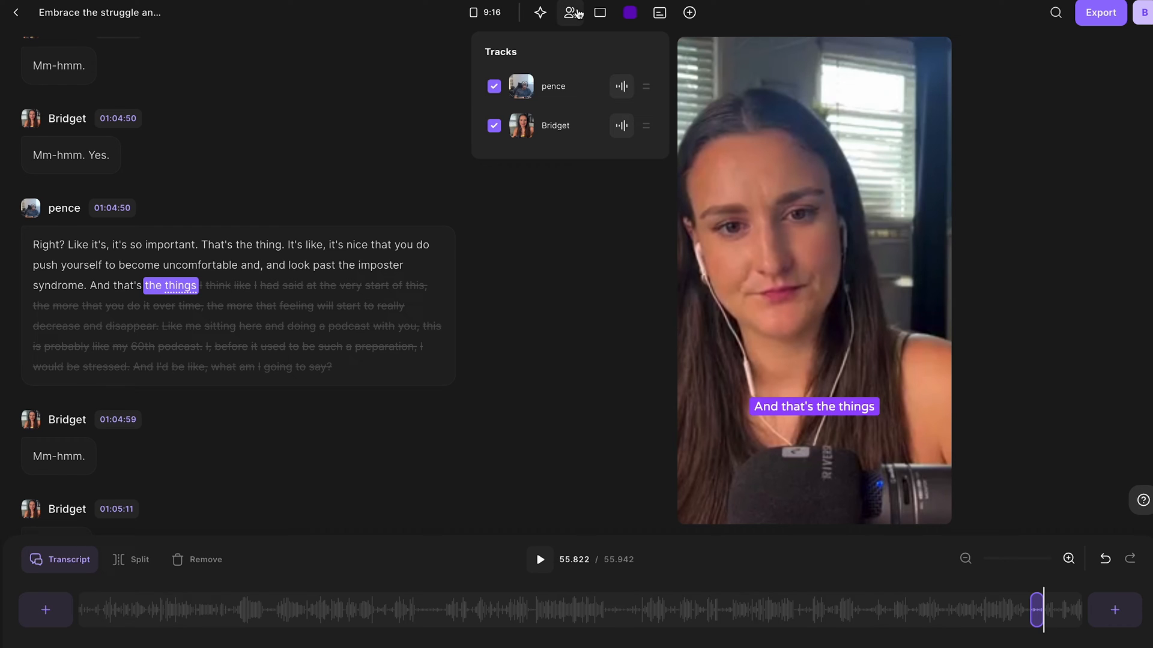
- Leave the clip editor via the Tracks panel and switch to the Canva home page
left_click(493, 87)
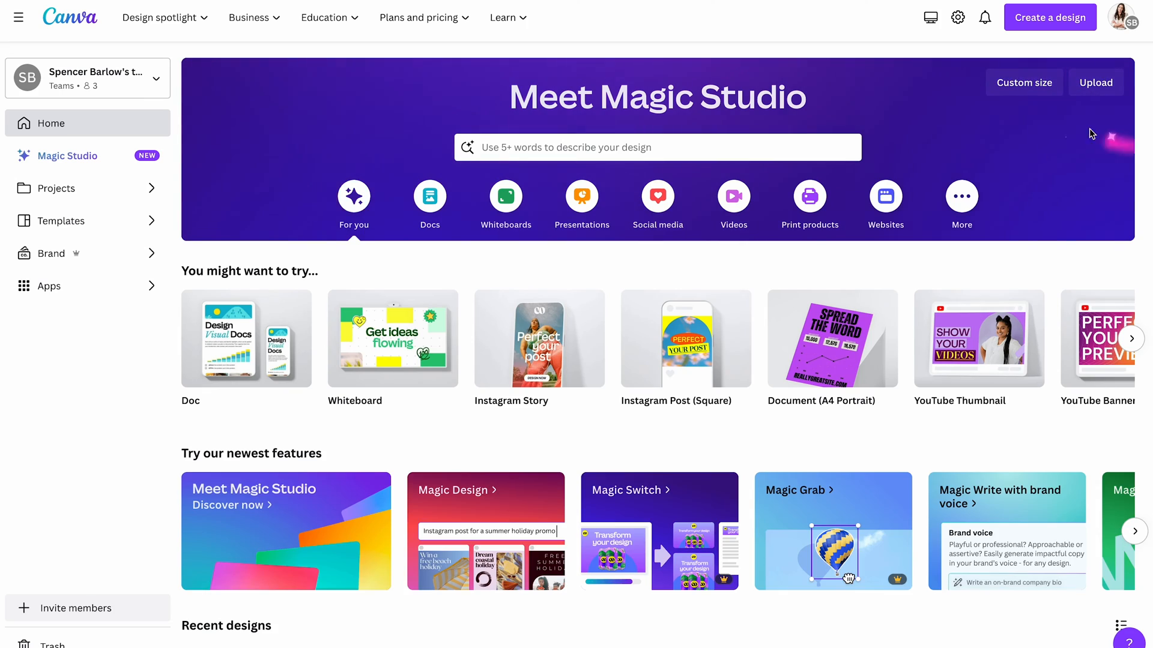
- Create a new Canva design with custom dimensions of 400 × 225 px
left_click(1023, 83)
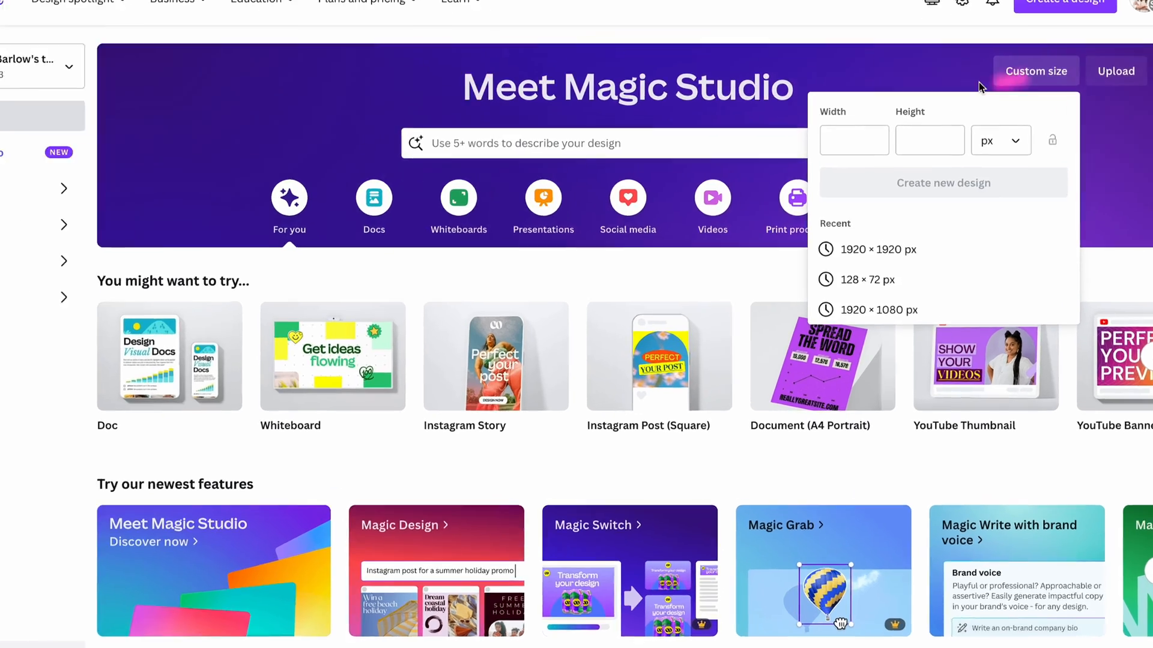
type("400")
type("225")
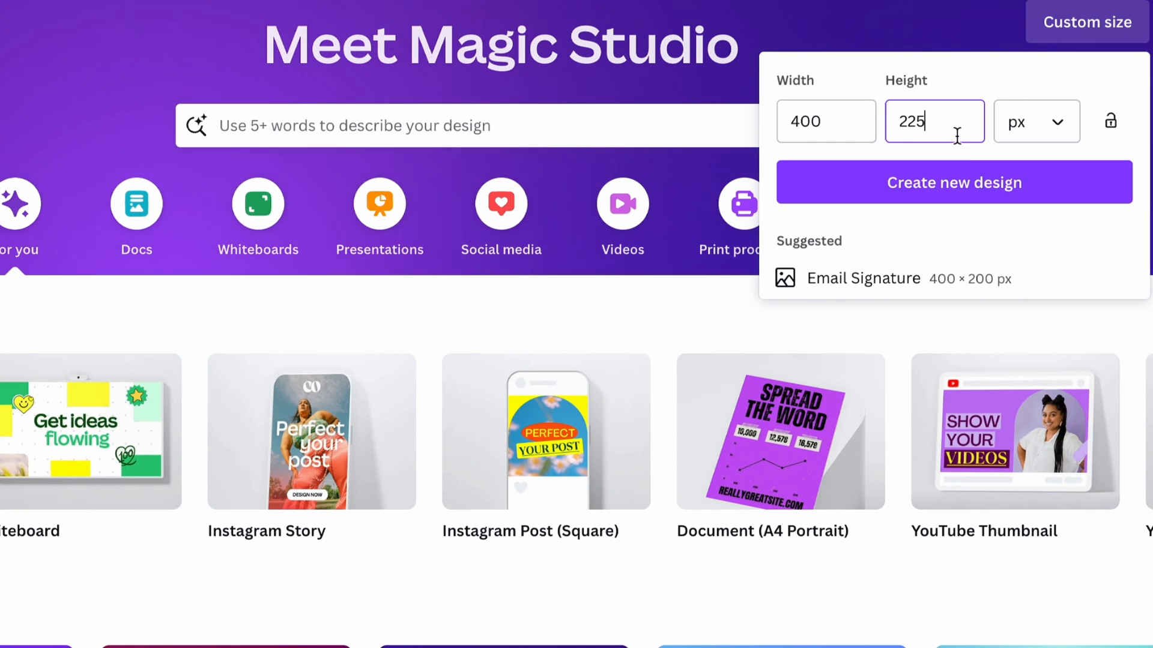
left_click(953, 182)
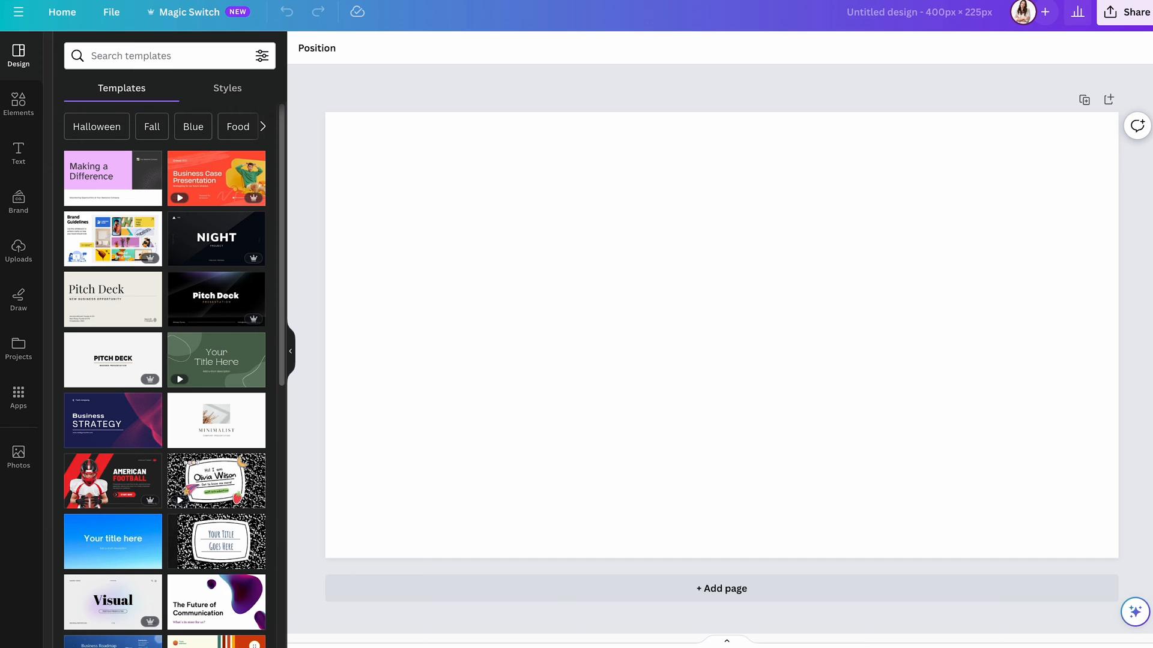
mouse_move(70, 124)
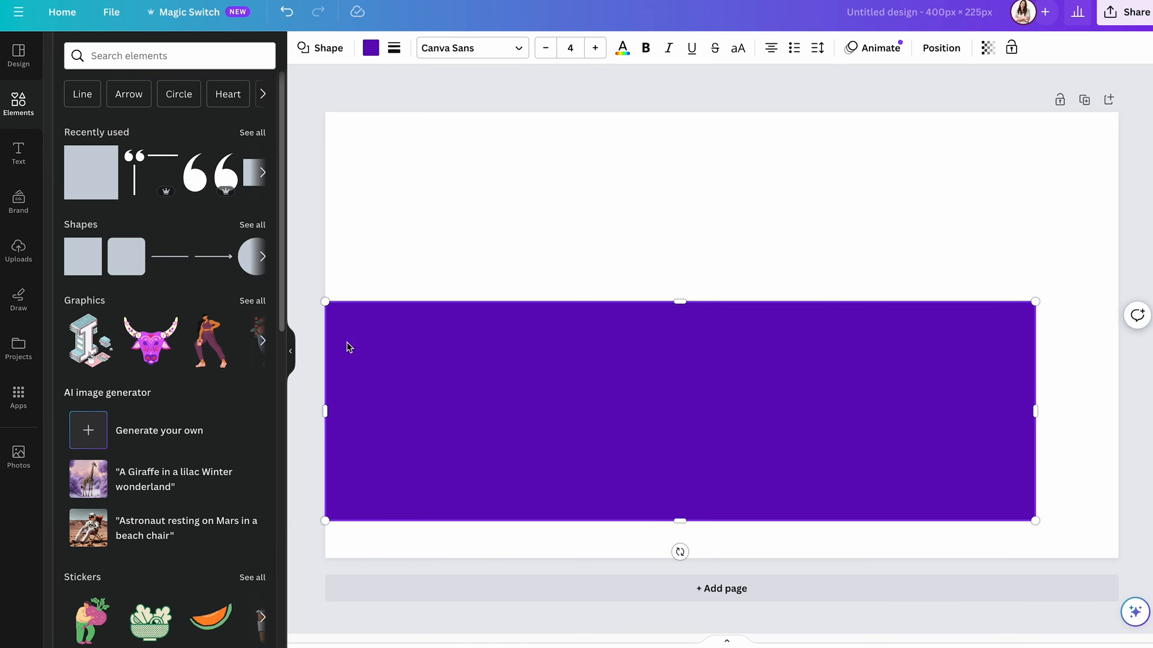
mouse_move(535, 388)
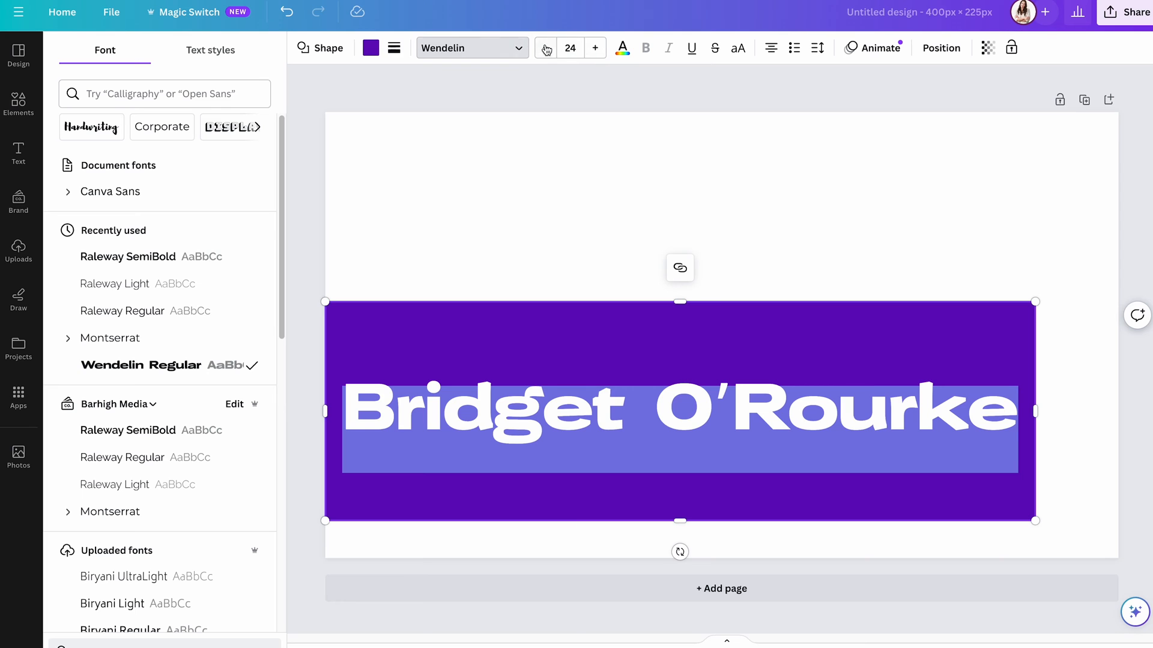
- Download the Bridget O'Rourke banner design as a PNG through the Share menu
left_click(1135, 12)
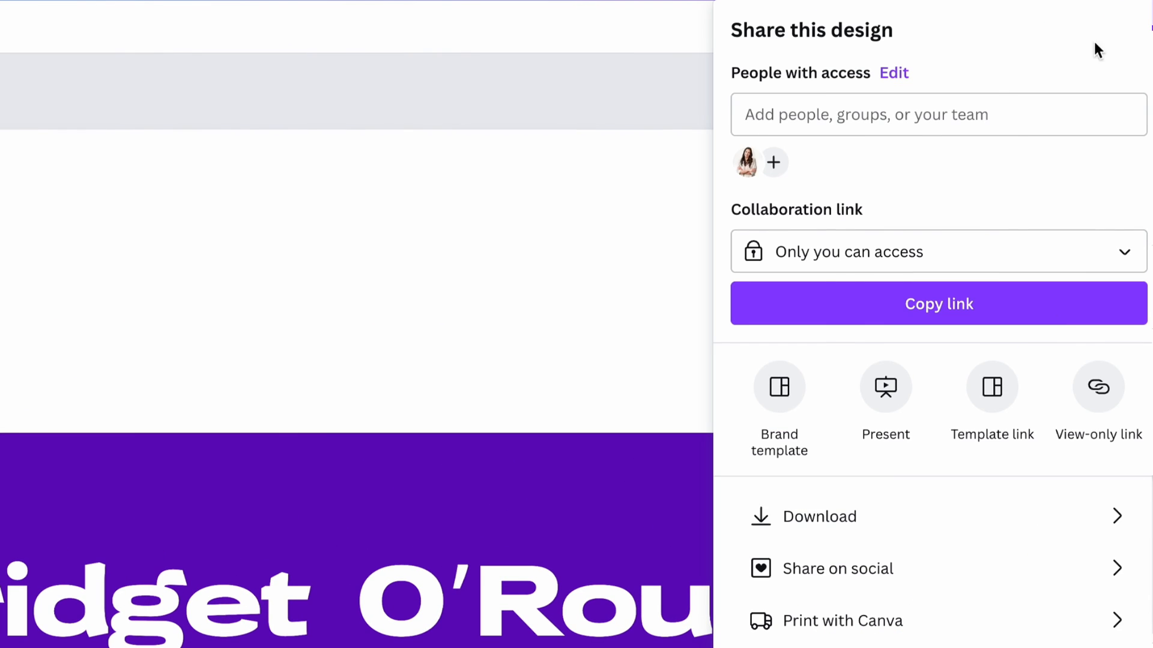
left_click(817, 516)
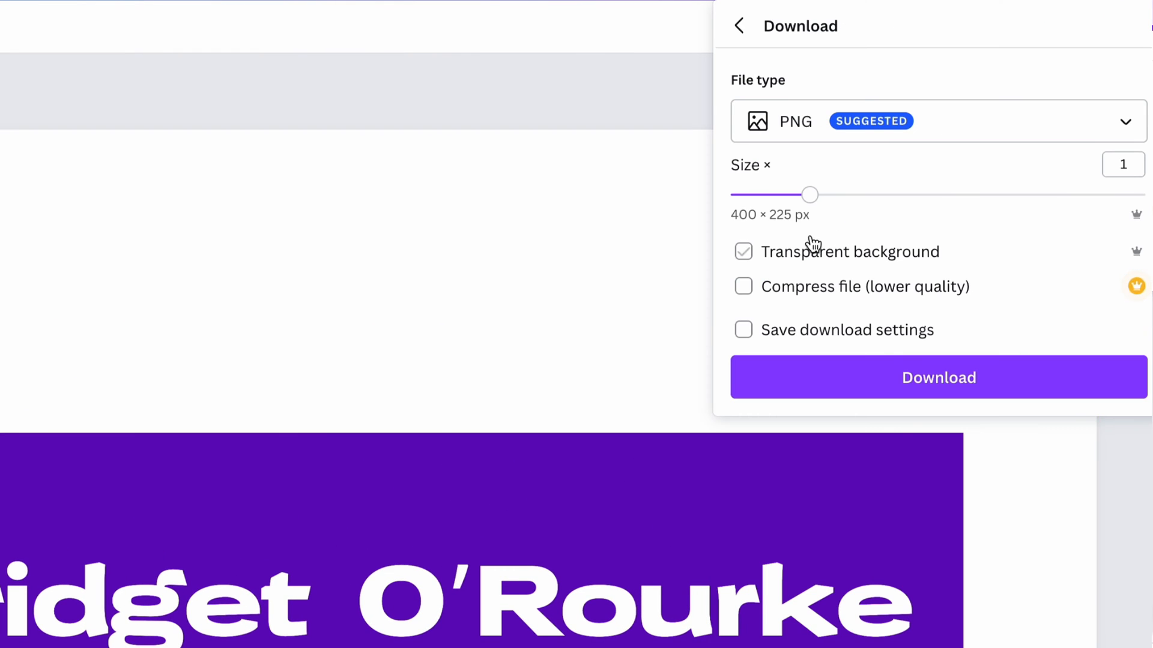
left_click(741, 251)
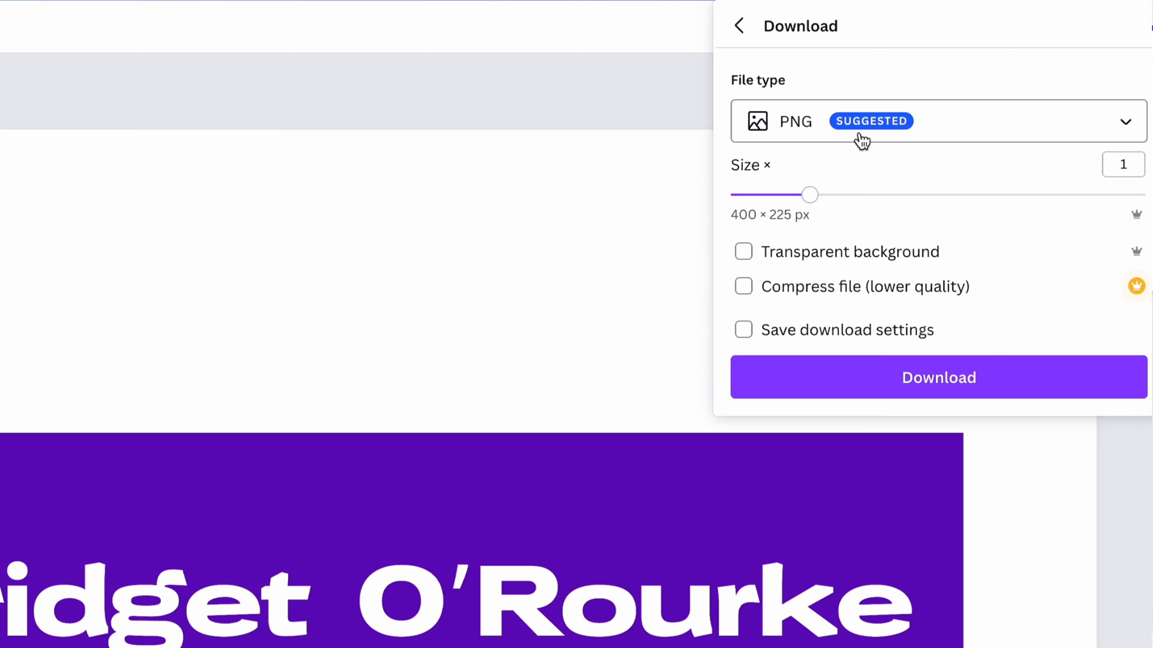
mouse_move(727, 231)
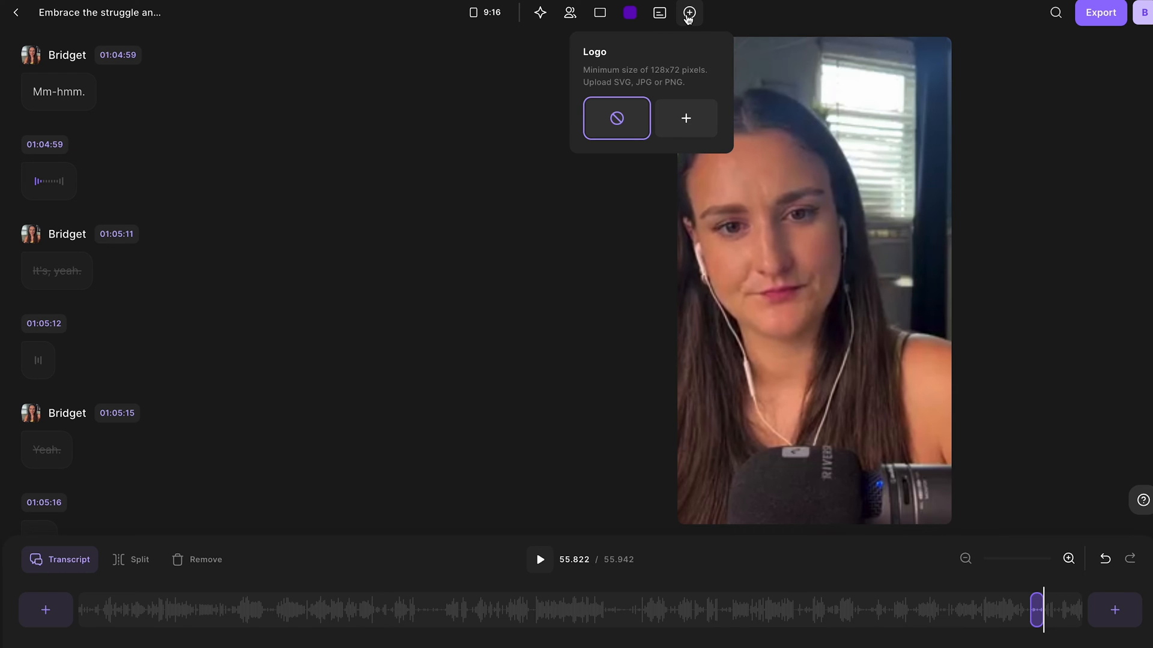
mouse_move(686, 119)
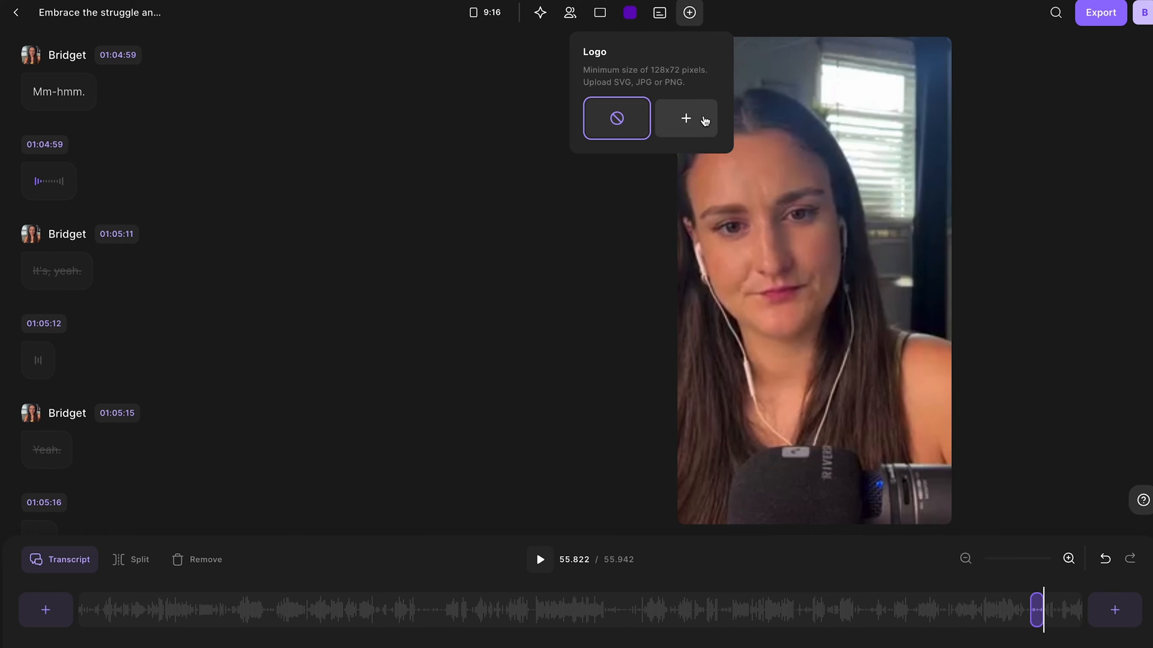
- Upload the Bridget O'Rourke banner PNG as a logo placed at the bottom left
left_click(685, 119)
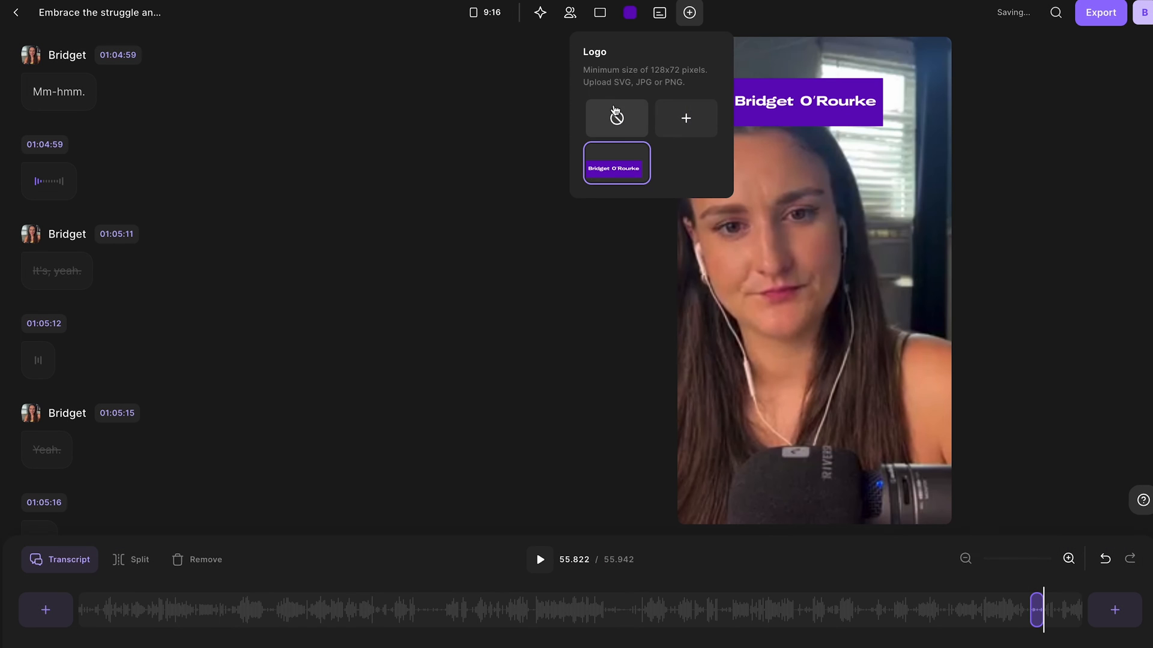
left_click(616, 163)
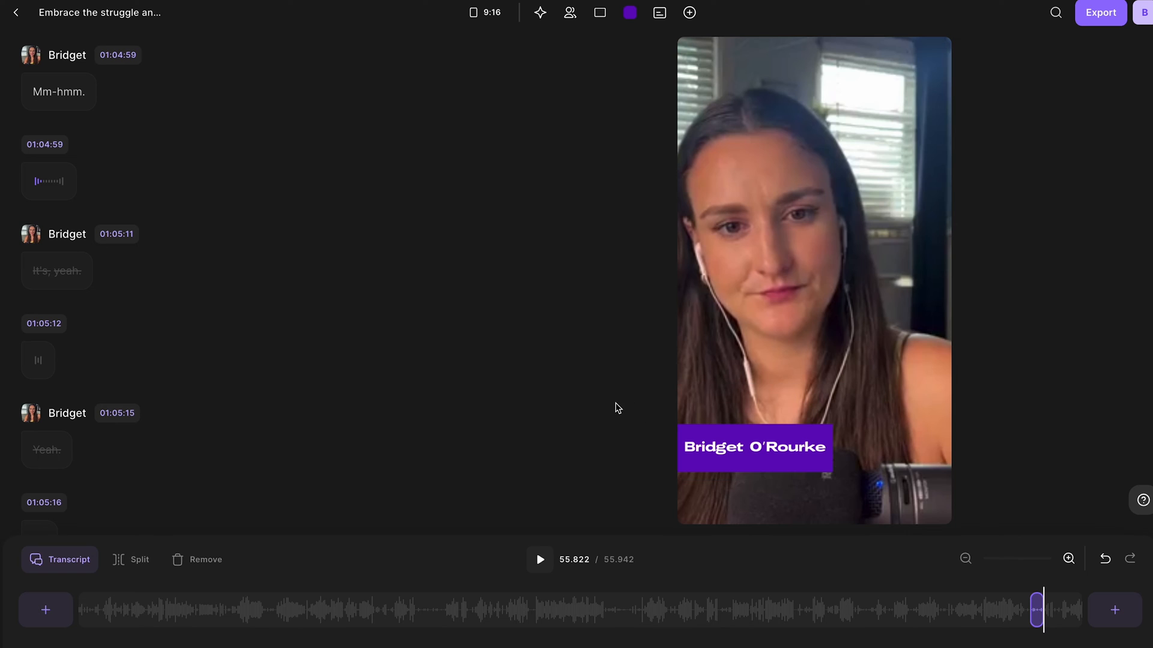
mouse_move(997, 367)
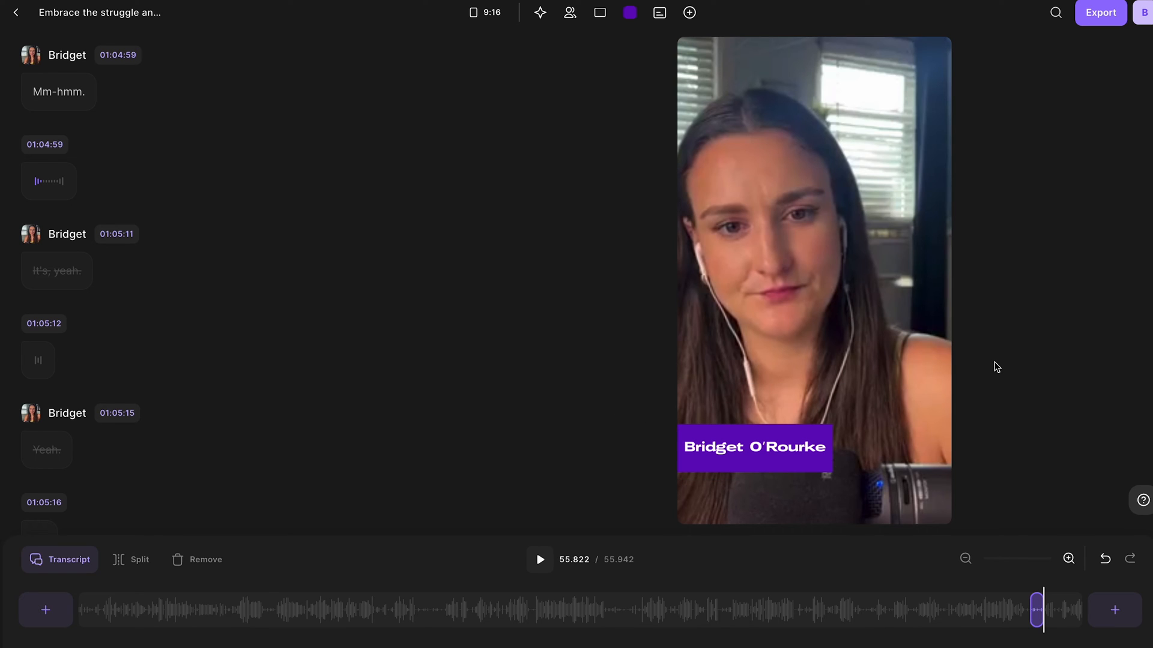
mouse_move(680, 156)
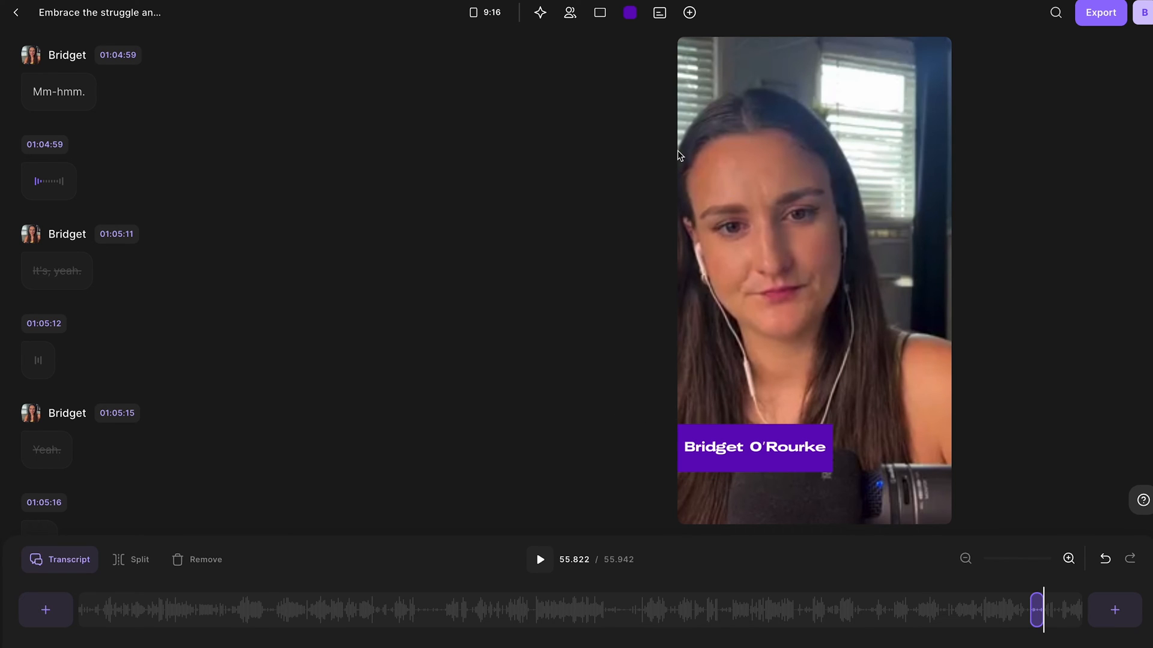
mouse_move(688, 12)
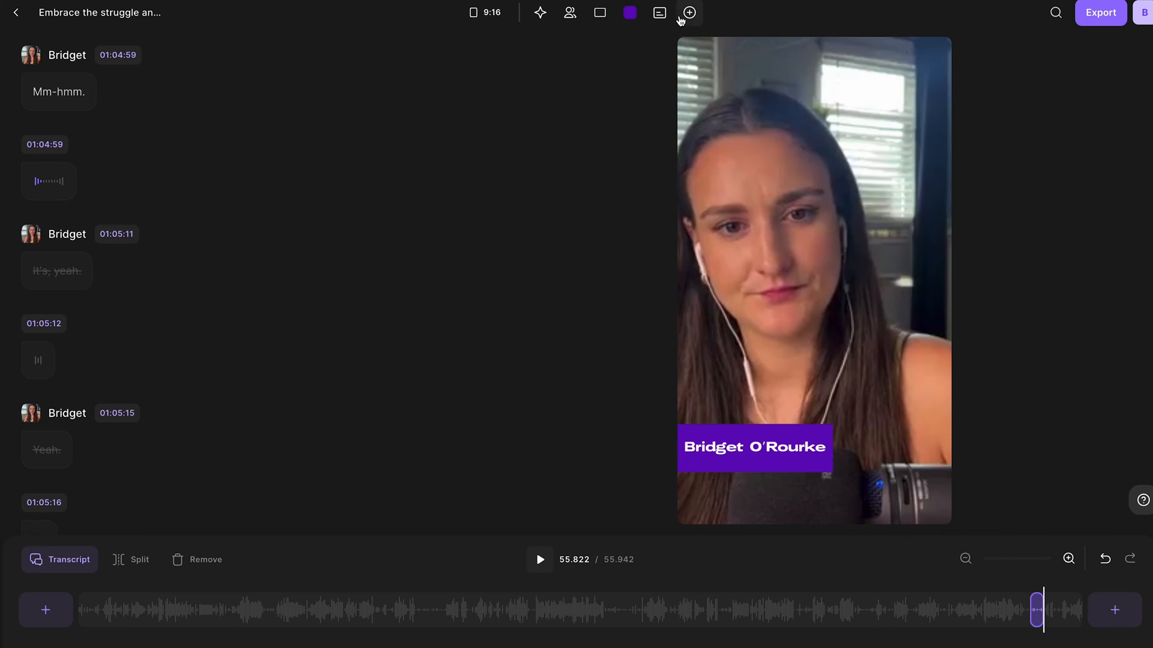
- Switch the speakers to the Grid with gaps layout and bring up the 1080p export options
left_click(688, 12)
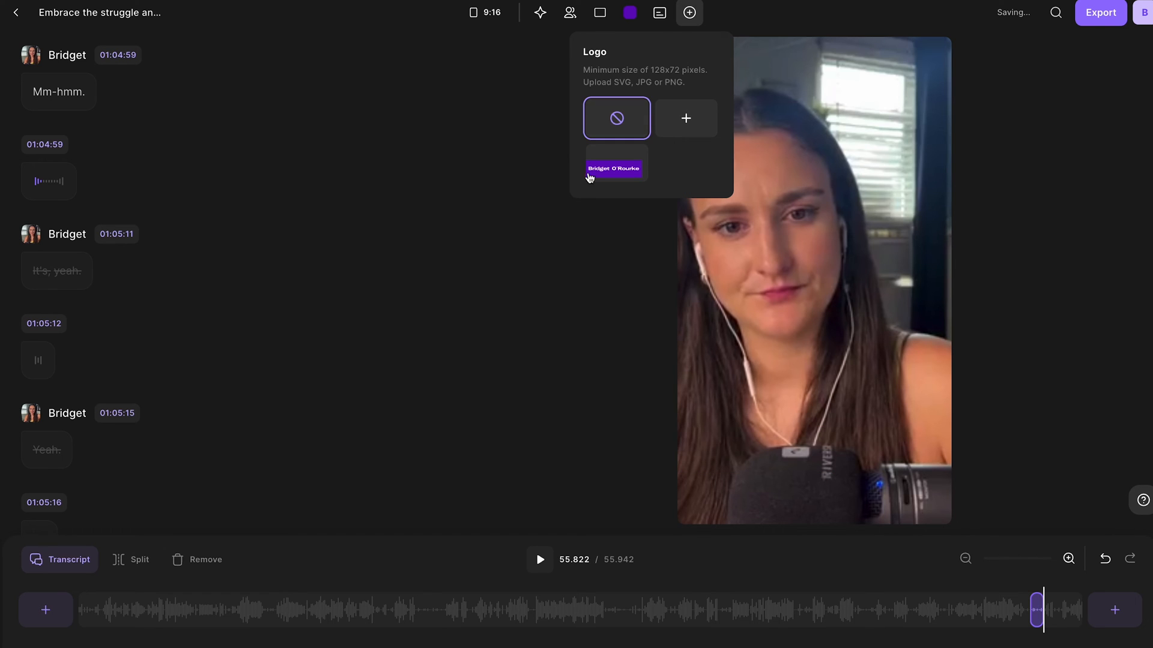
left_click(599, 12)
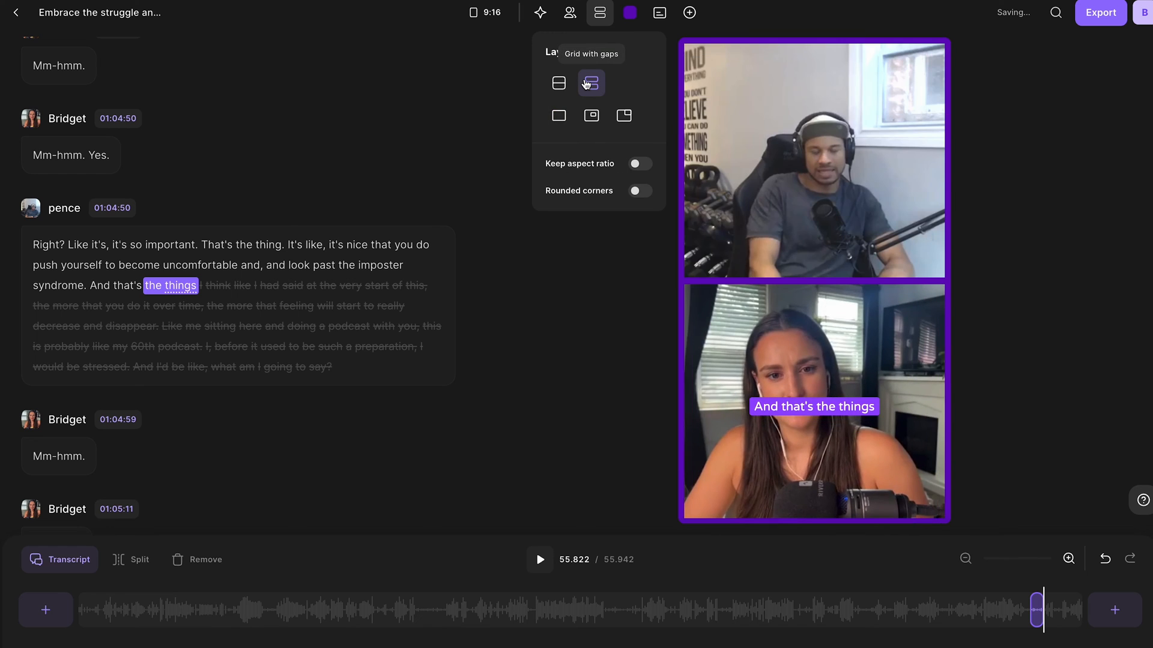
left_click(636, 163)
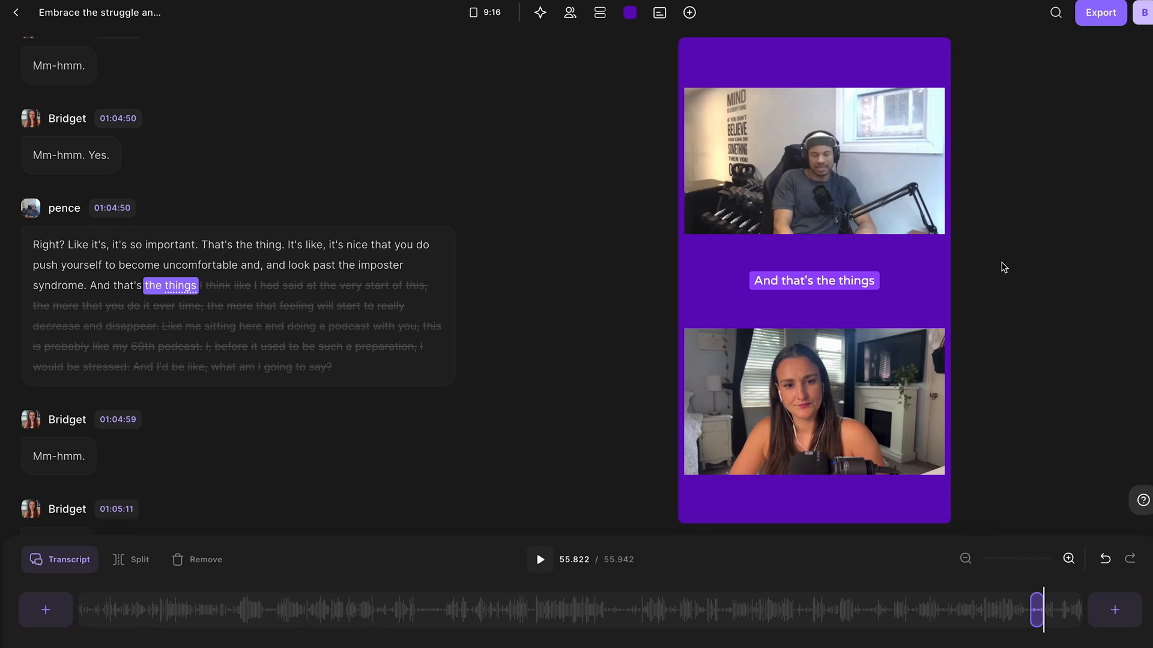
left_click(1101, 12)
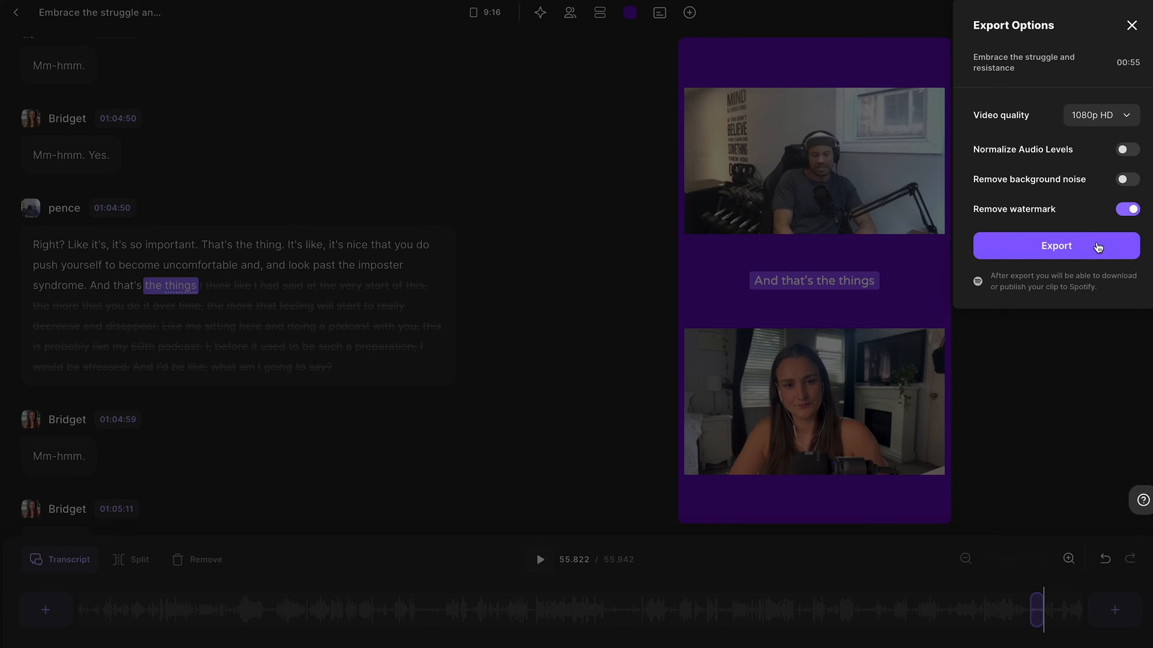
- Start the 1080p HD export and go back to the recording's Magic Clips page
left_click(1055, 245)
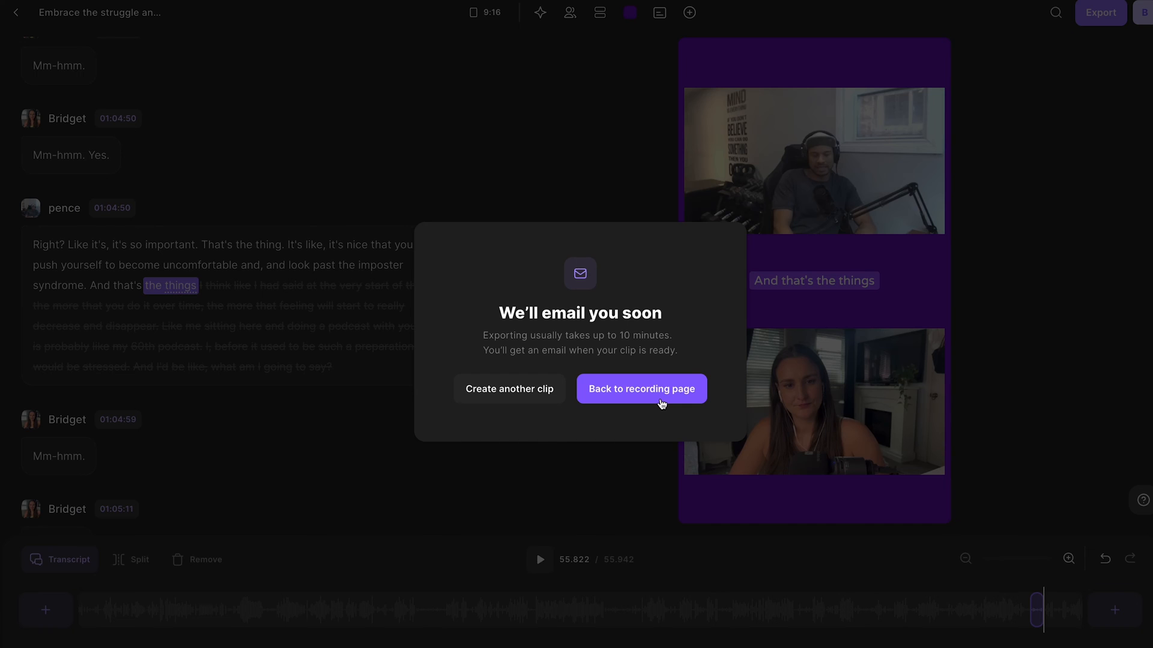
left_click(640, 388)
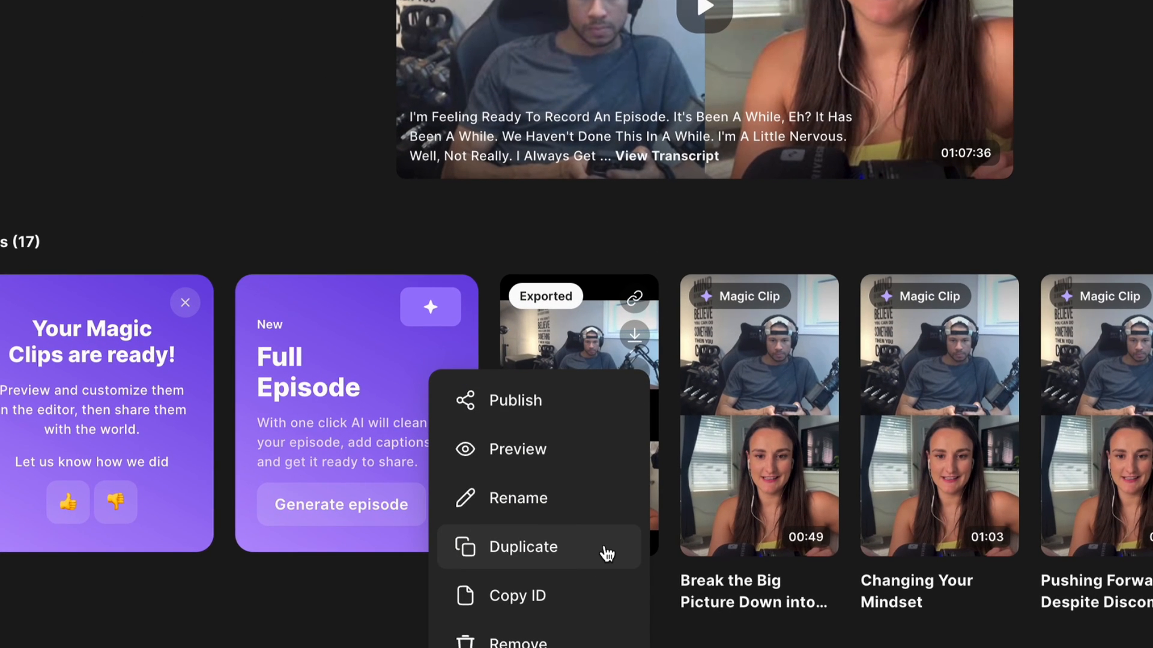
- Duplicate the exported clip, then navigate back to the production's Studios list
left_click(522, 547)
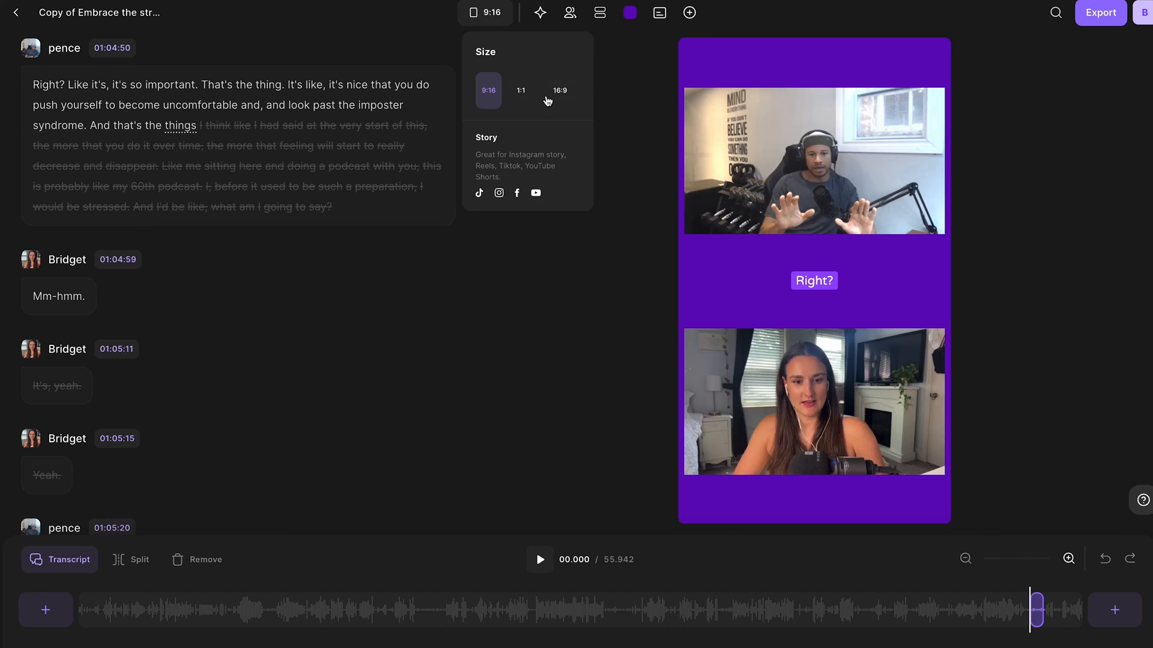
left_click(520, 90)
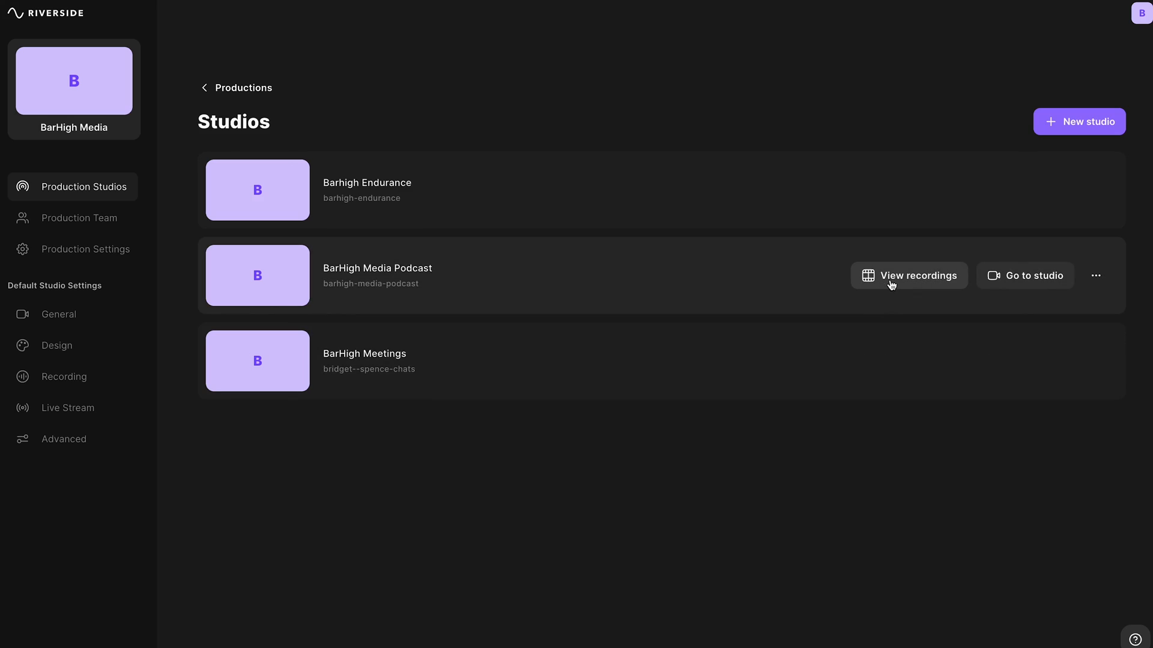
- Upload Barhigh Clip.mov to the BarHigh Media Podcast recordings and generate Magic Clips from it
left_click(909, 275)
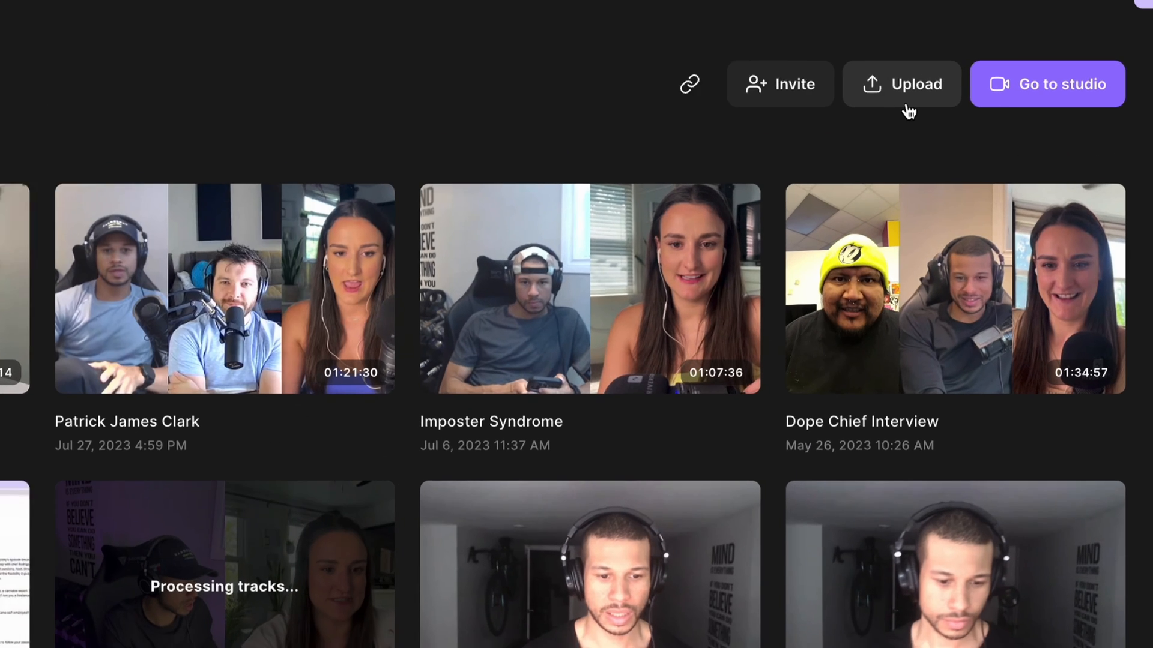
left_click(902, 83)
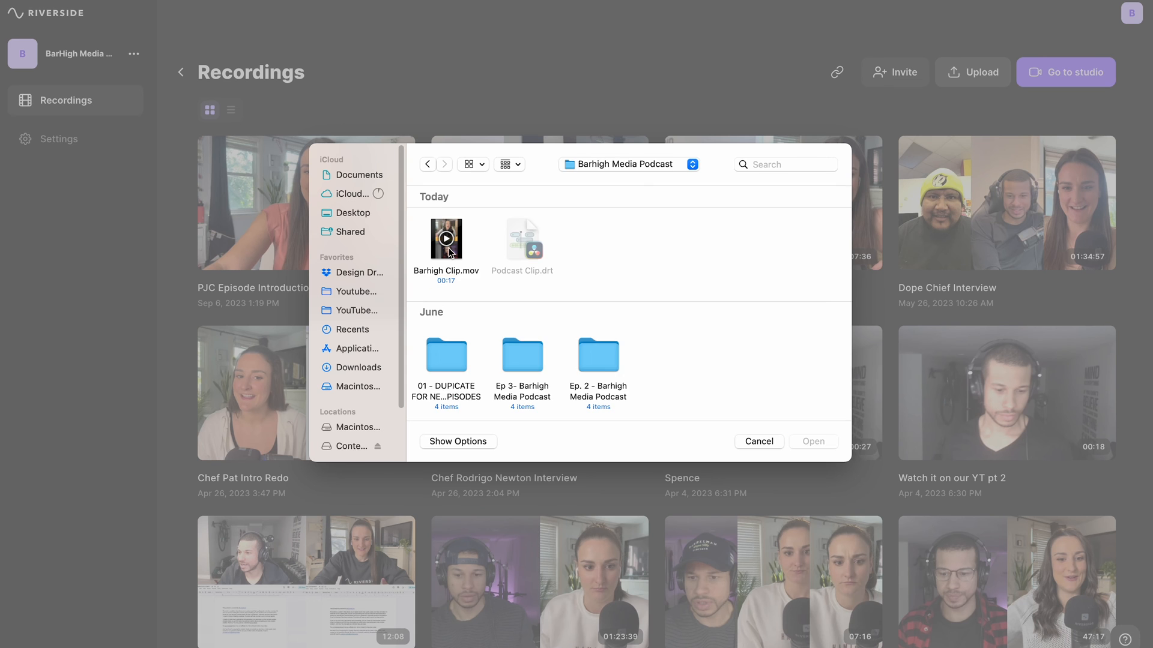
left_click(758, 441)
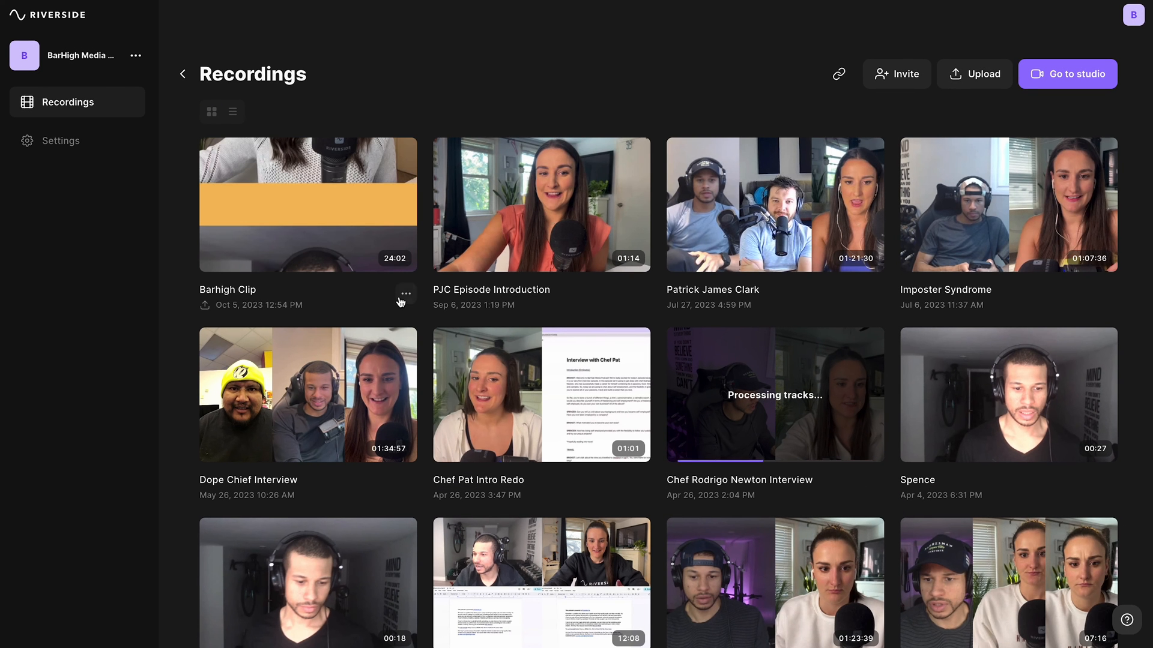
left_click(307, 204)
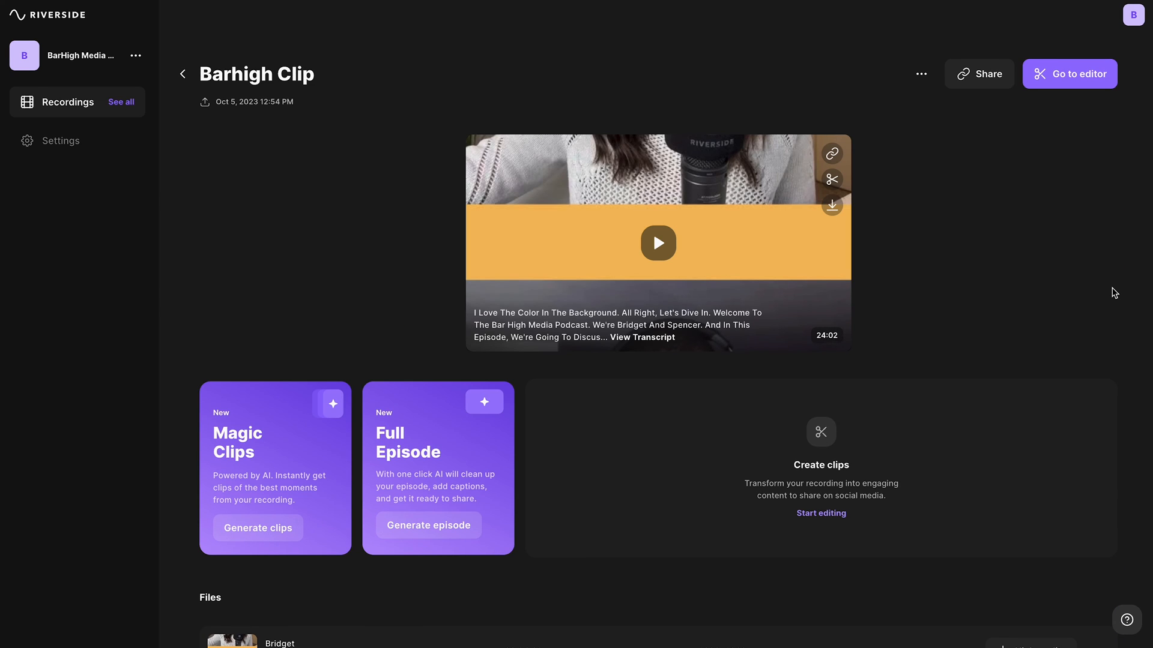
mouse_move(287, 503)
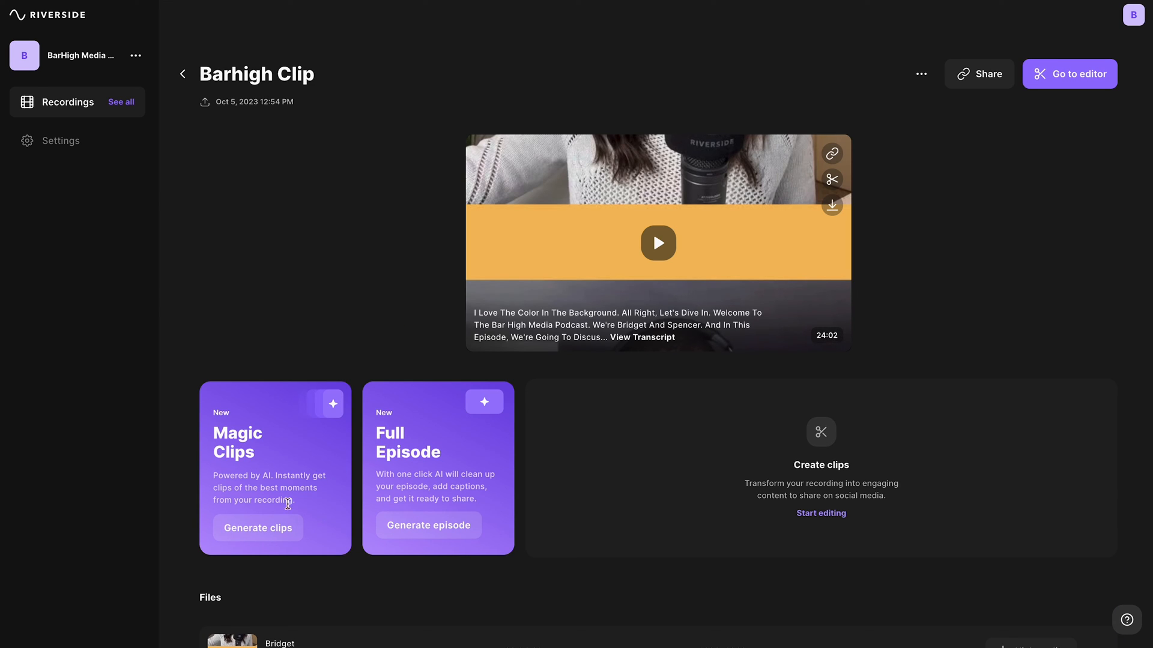
left_click(257, 528)
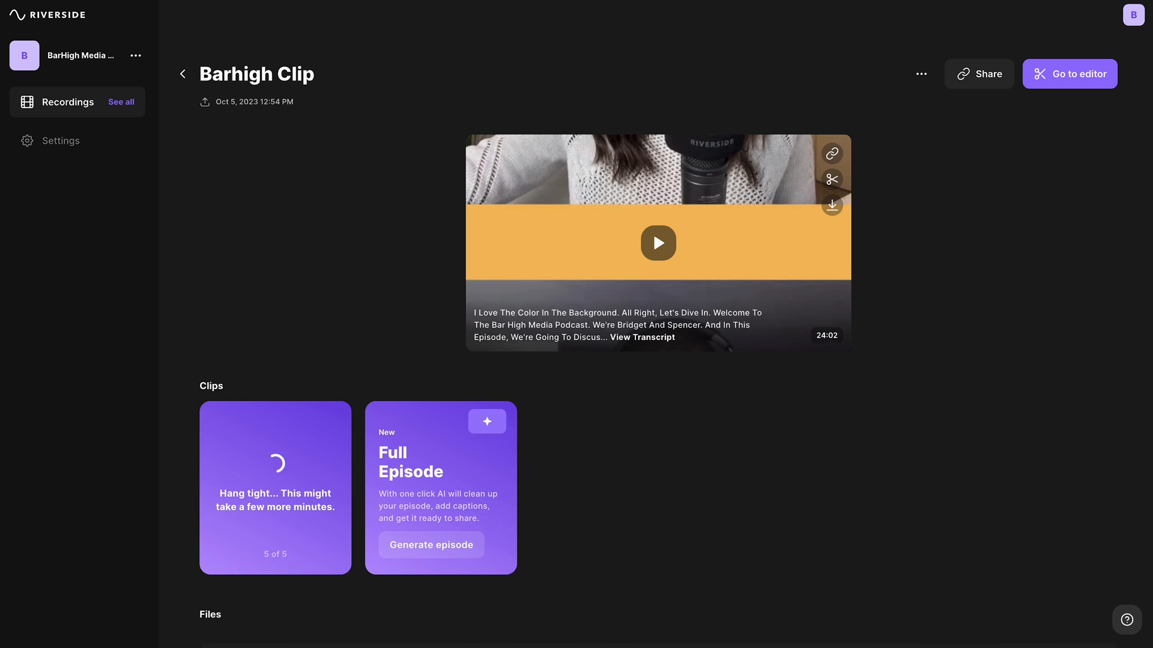